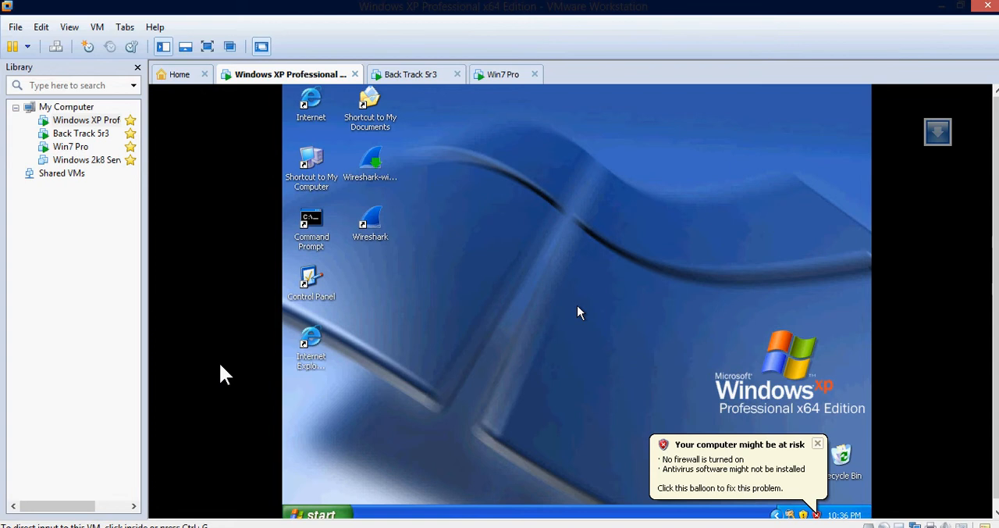
mouse_move(512, 240)
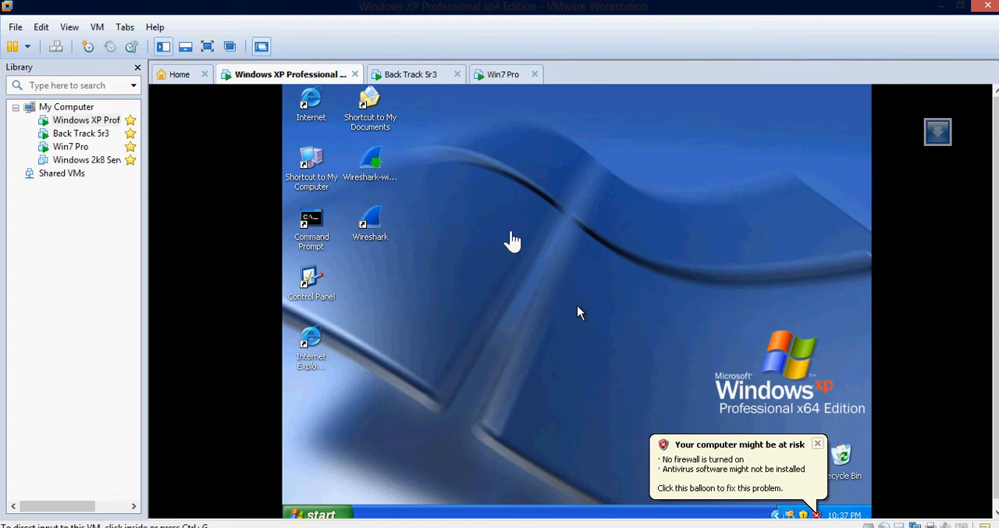
mouse_move(342, 220)
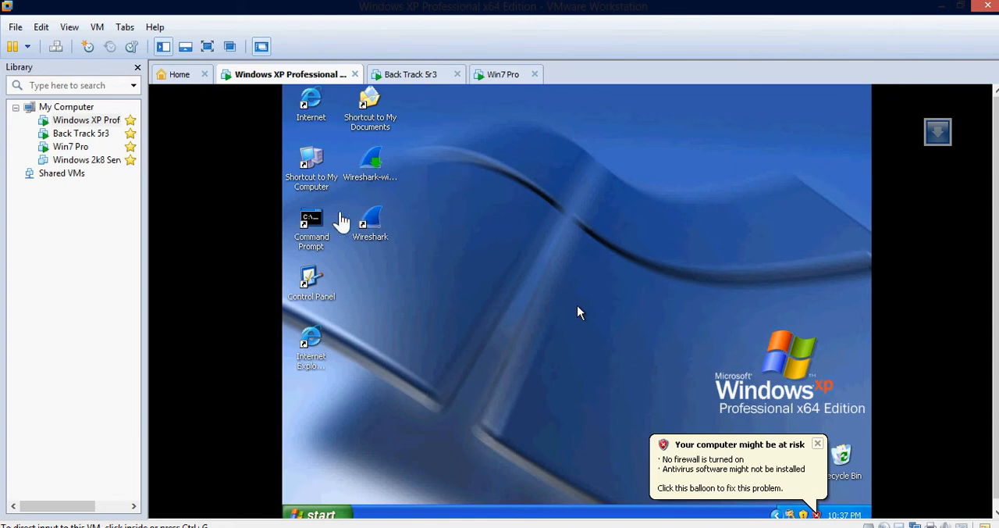
Look over the BackTrack and Win7 Pro machines, then come back to Windows XP
left_click(416, 75)
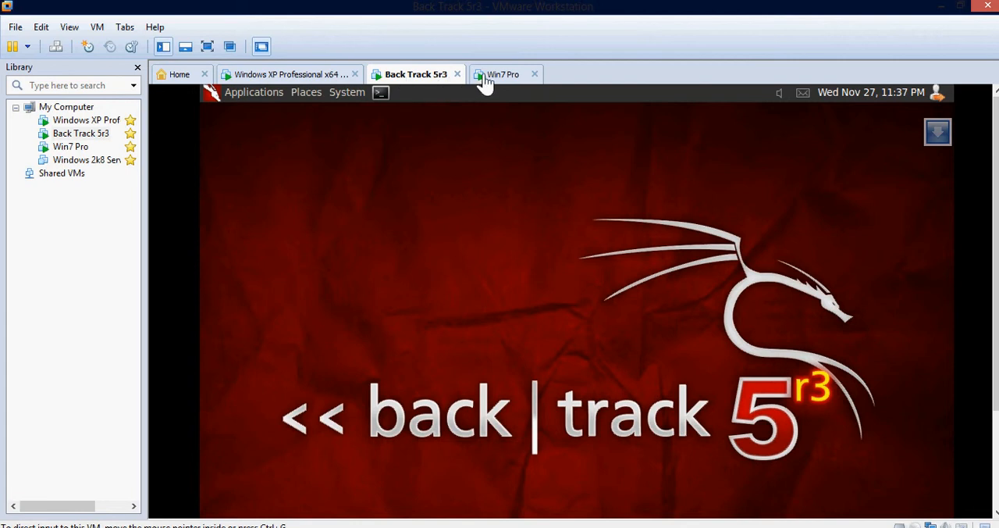
left_click(502, 75)
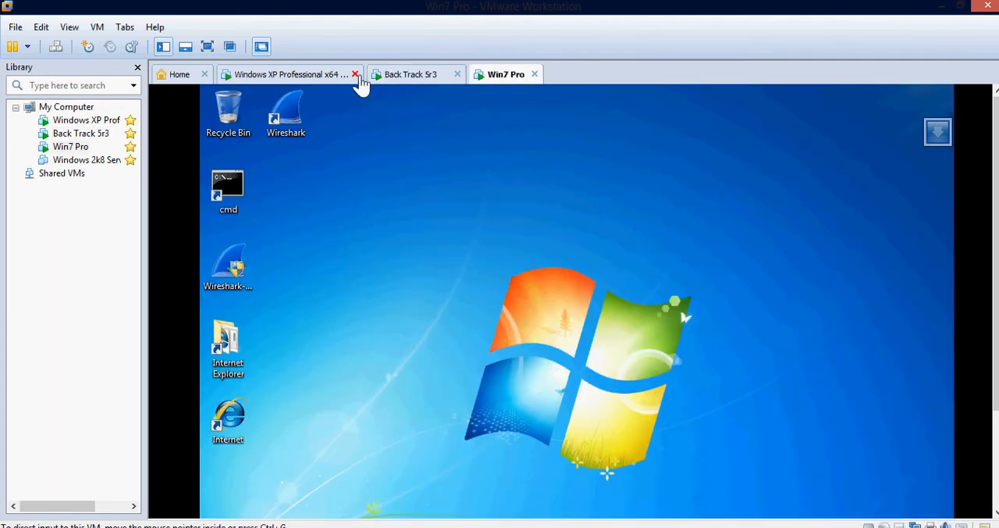
mouse_move(320, 78)
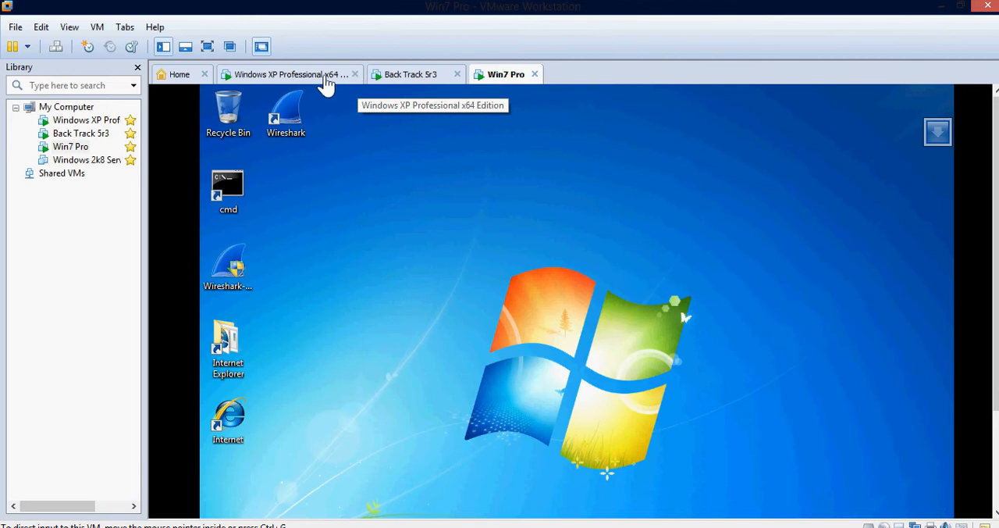
left_click(289, 74)
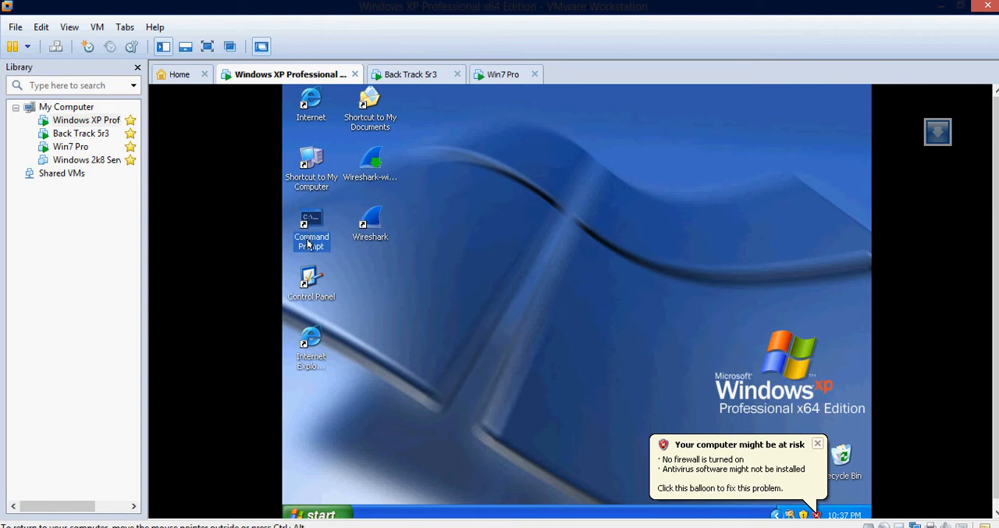
Run ipconfig in a Windows XP command prompt to show IP 192.168.188.128
double_click(311, 226)
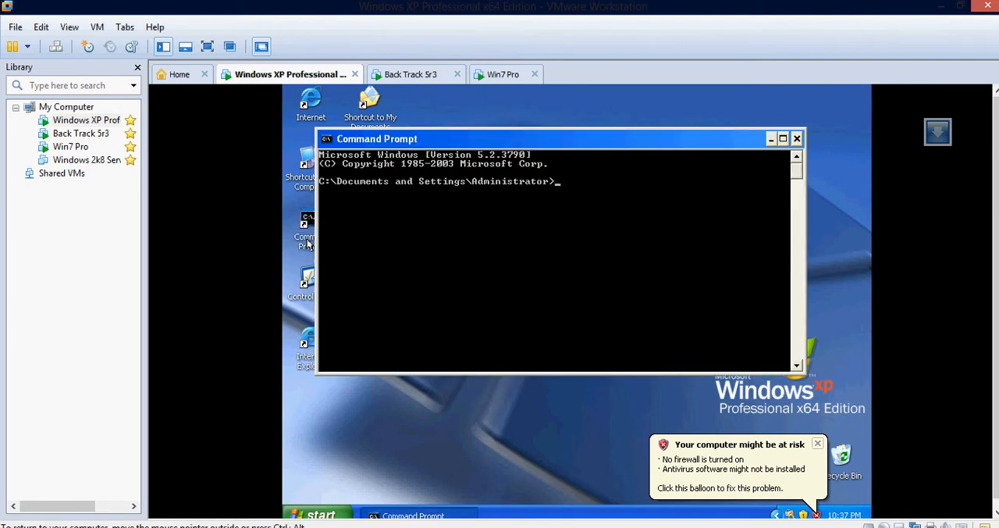
type("ipcon")
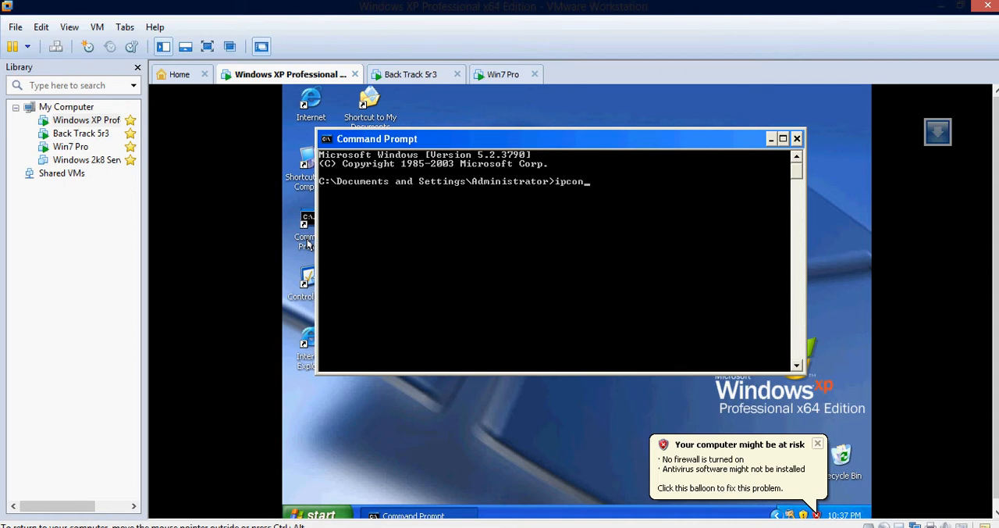
type("fig")
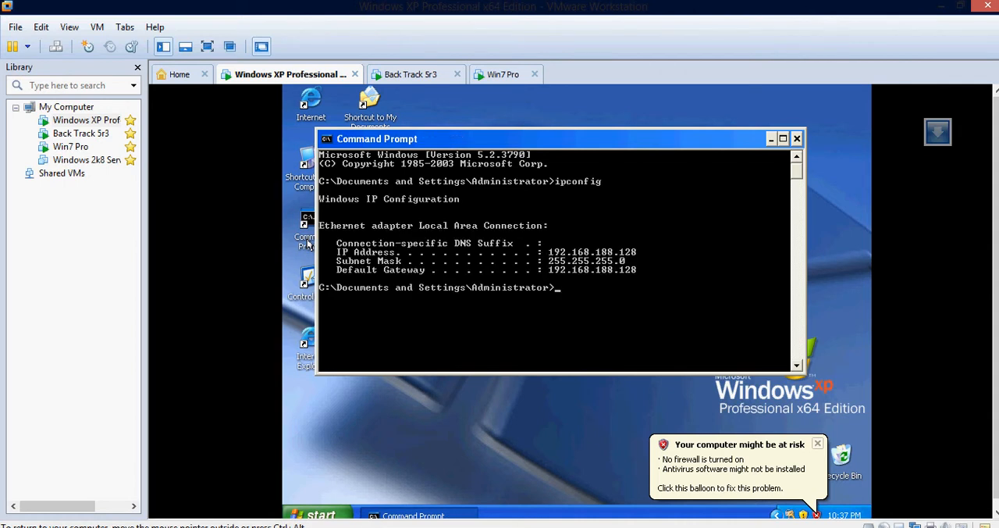
mouse_move(556, 258)
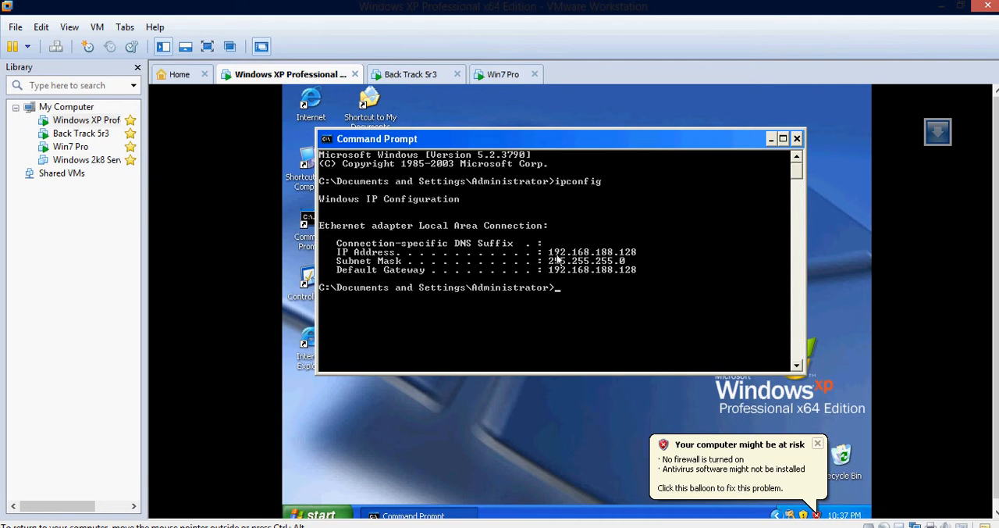
mouse_move(625, 257)
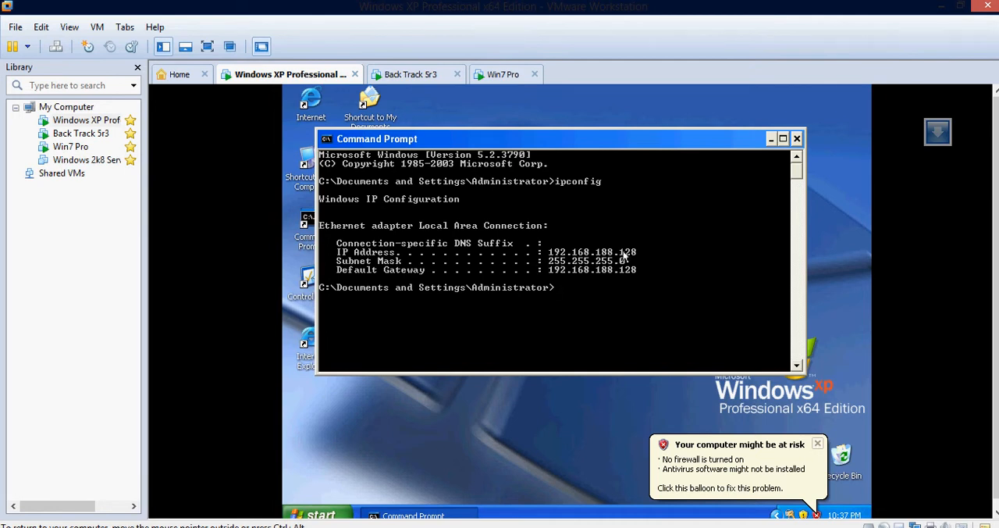
mouse_move(511, 86)
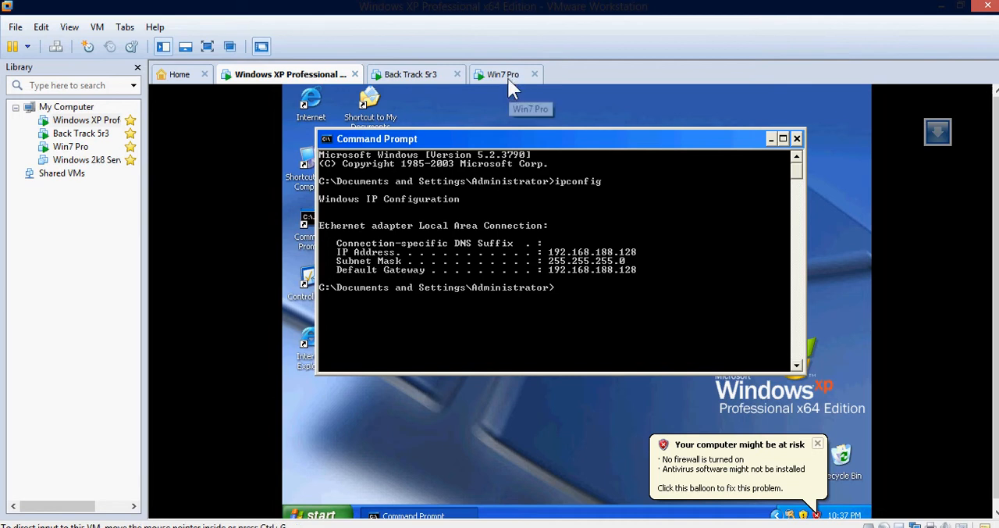
Run ipconfig in a Win7 Pro command prompt showing IPv4 192.168.188.134, then return to XP
left_click(506, 75)
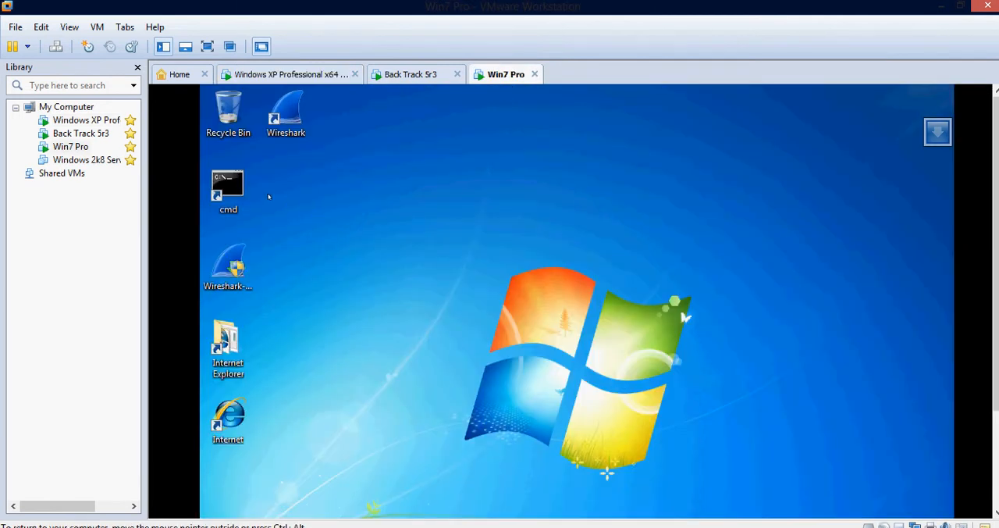
double_click(227, 187)
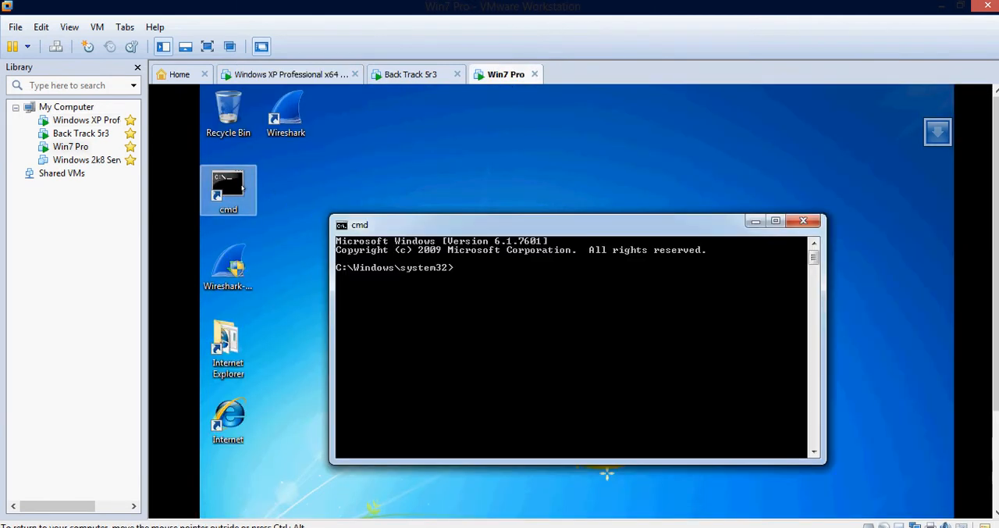
type("ipcnofi")
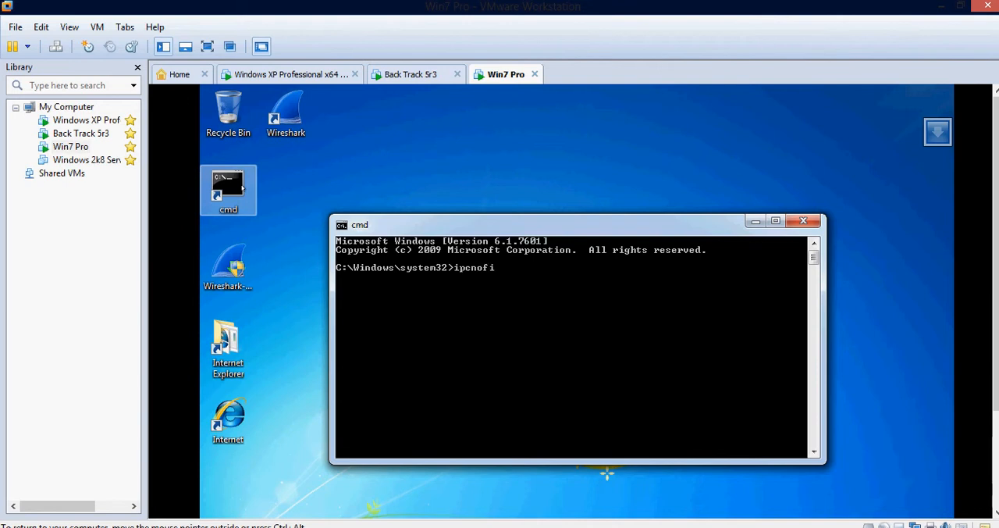
key("BackSpace")
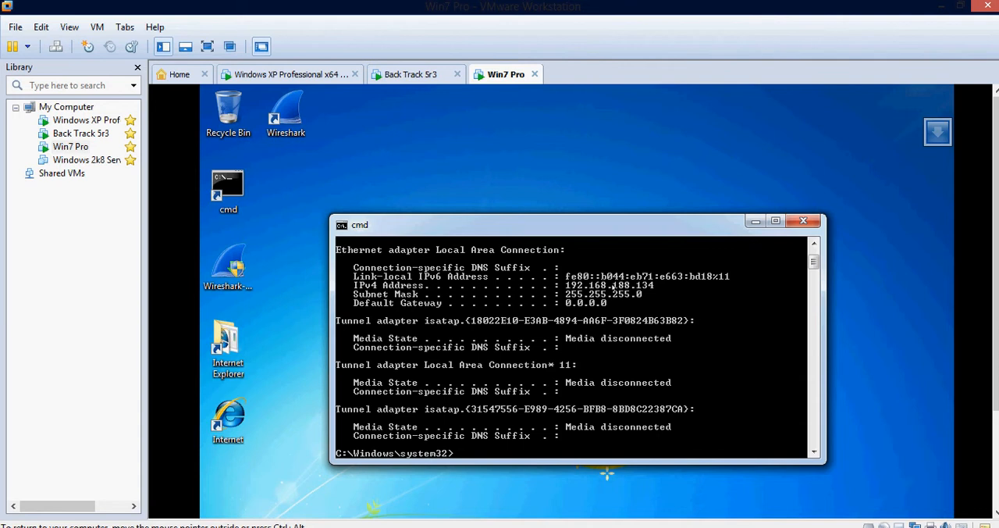
mouse_move(615, 288)
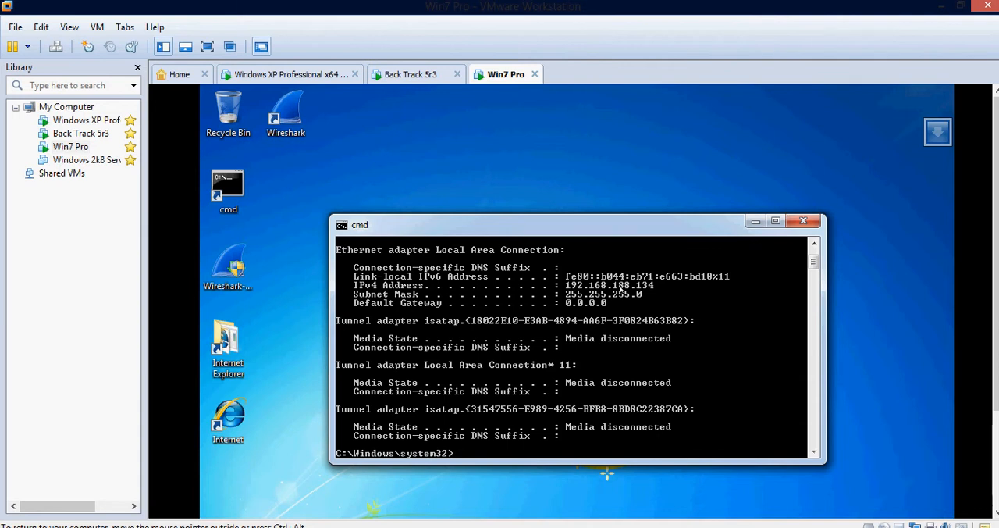
mouse_move(351, 74)
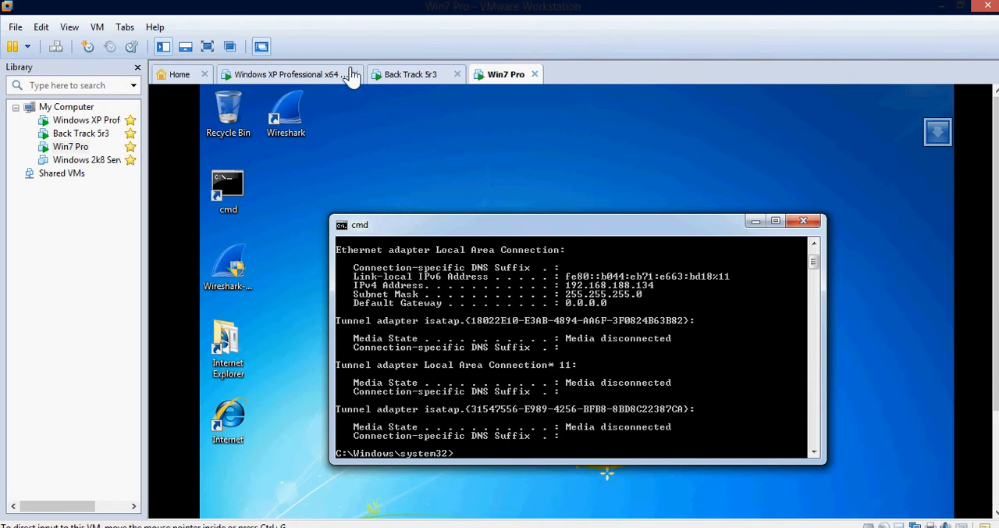
left_click(286, 74)
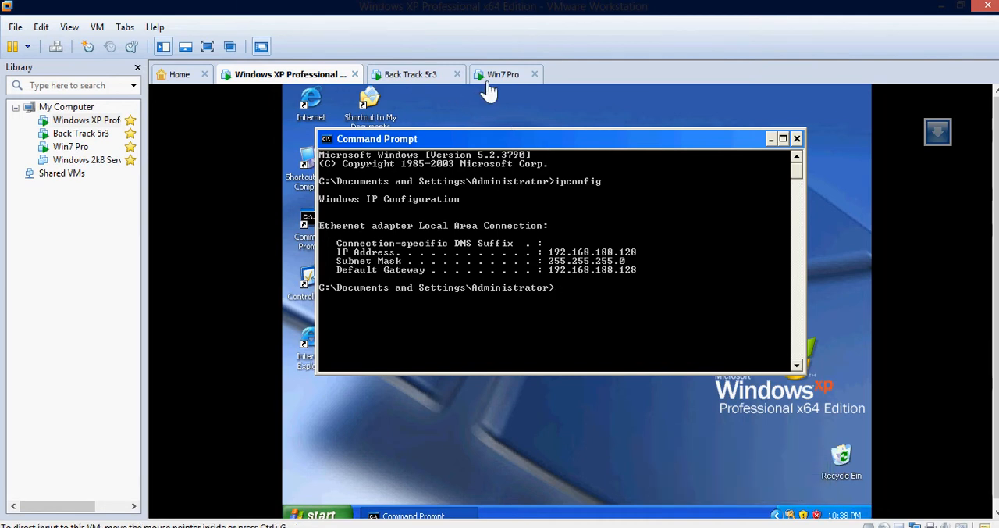
Run ifconfig in the BackTrack 5r3 root terminal
left_click(414, 73)
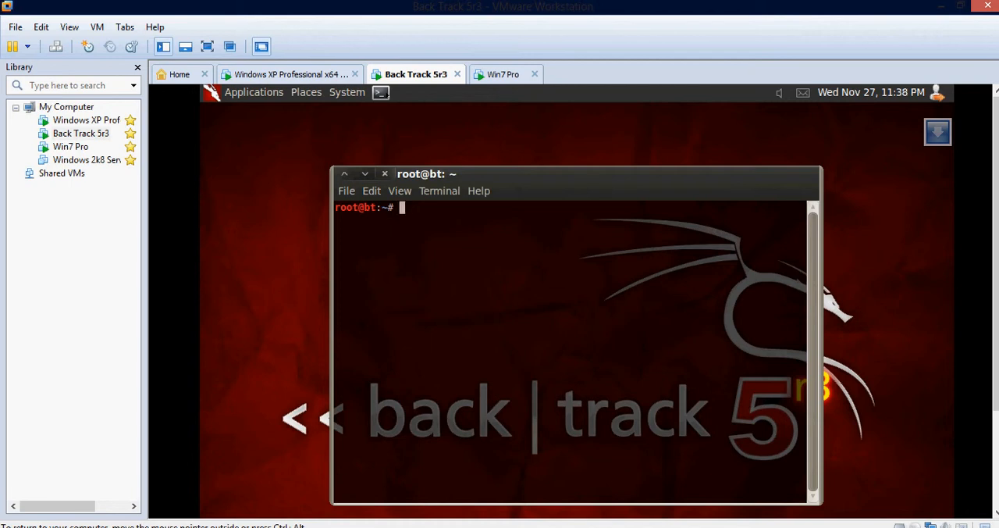
type("i")
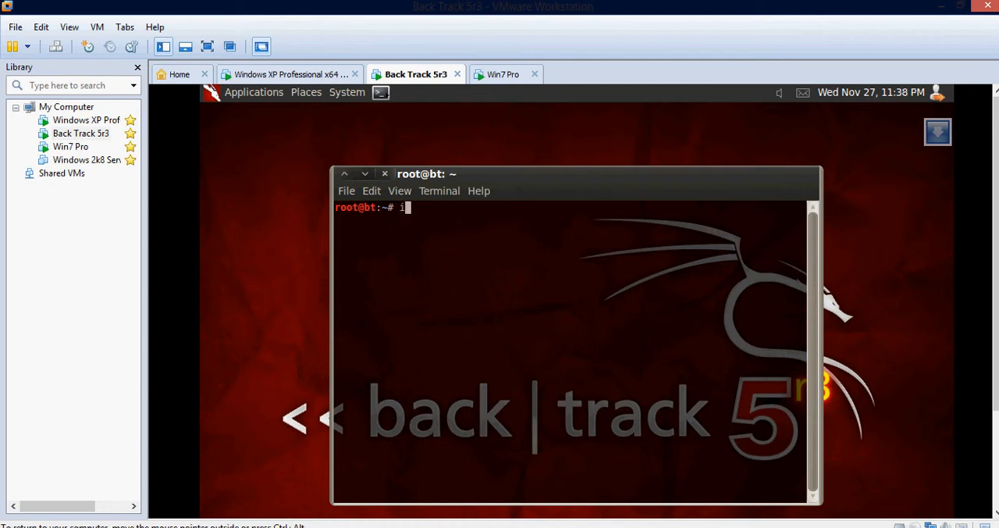
type("fconfig")
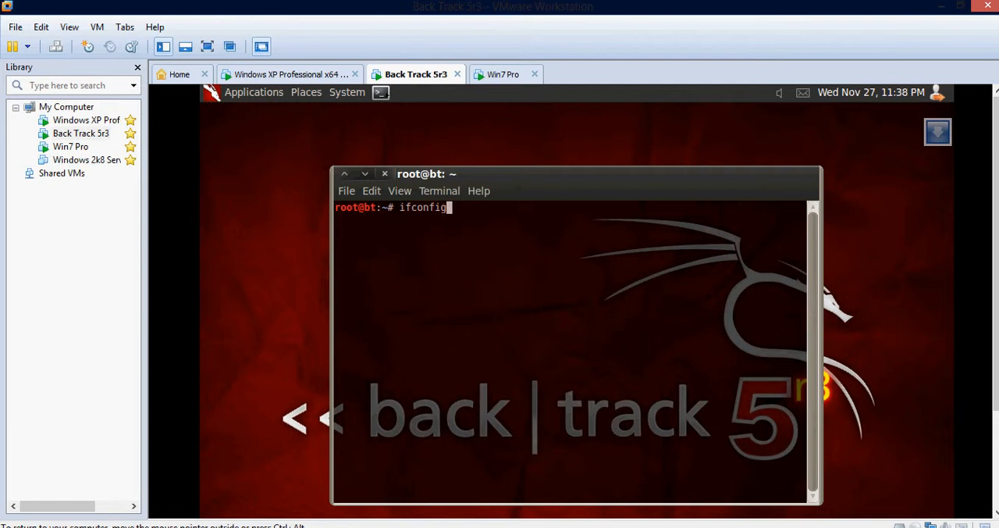
key("Return")
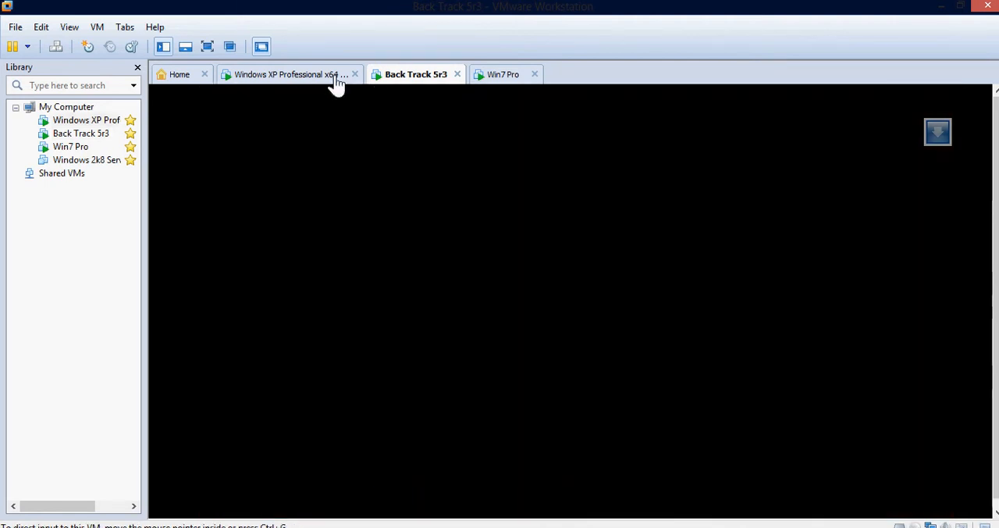
Type a ping to the Win7 machine's 192.168.188 address in the XP command prompt, checking the Win7 tab
left_click(289, 74)
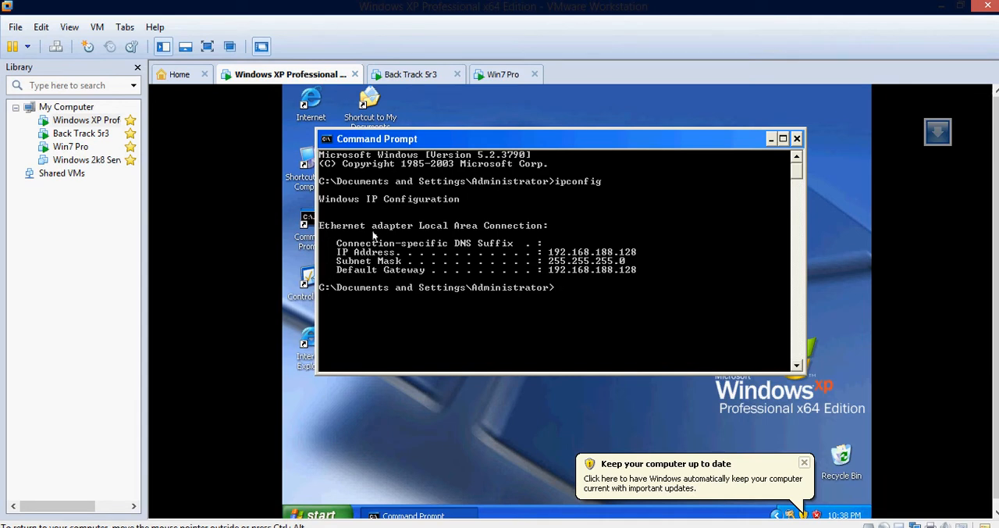
left_click(506, 74)
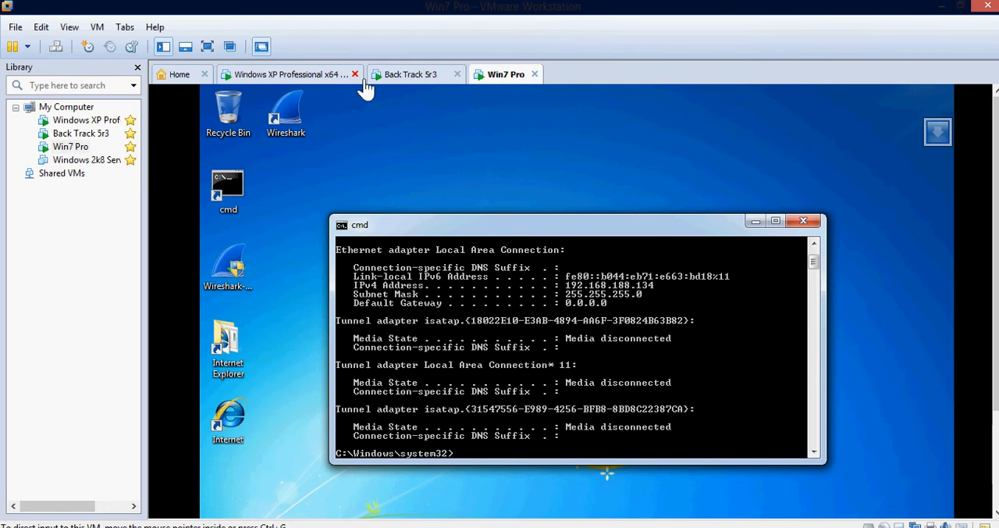
left_click(289, 74)
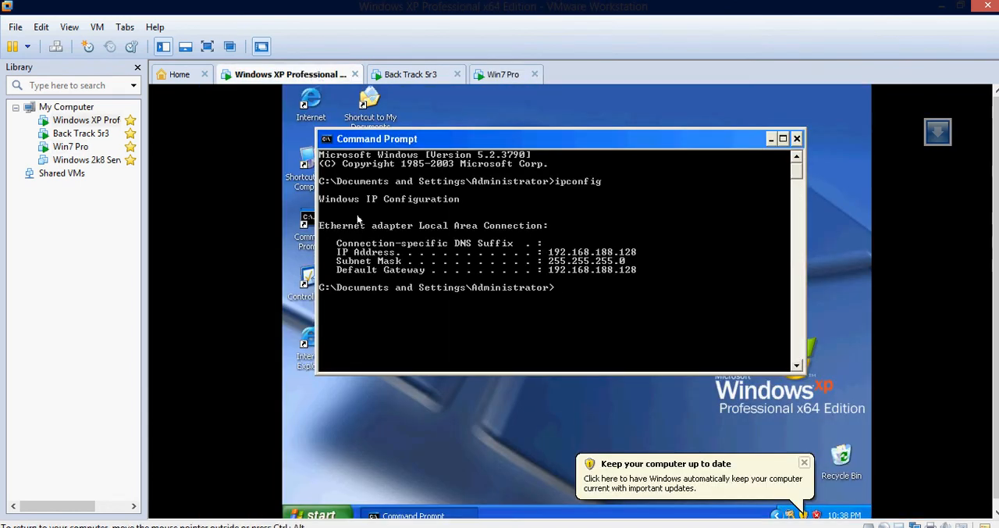
type("ping")
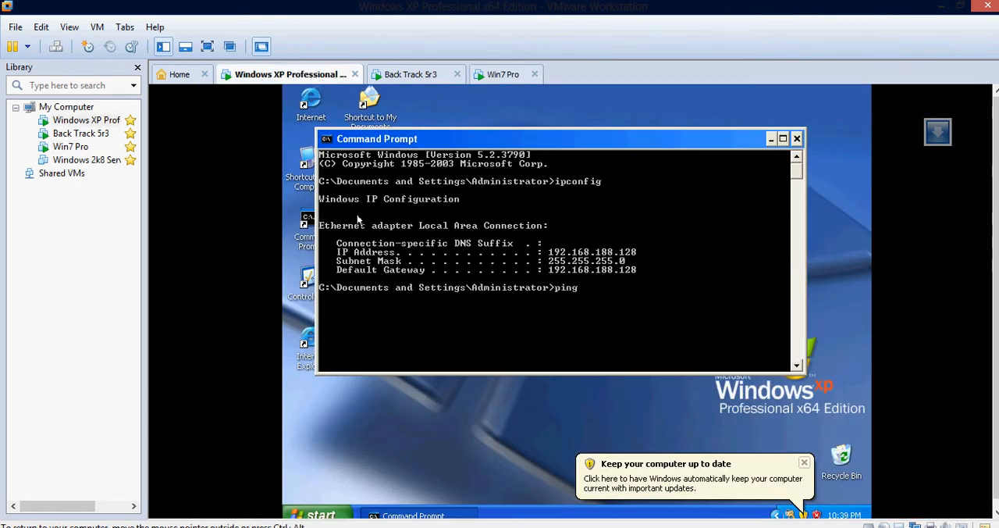
type("192.1681")
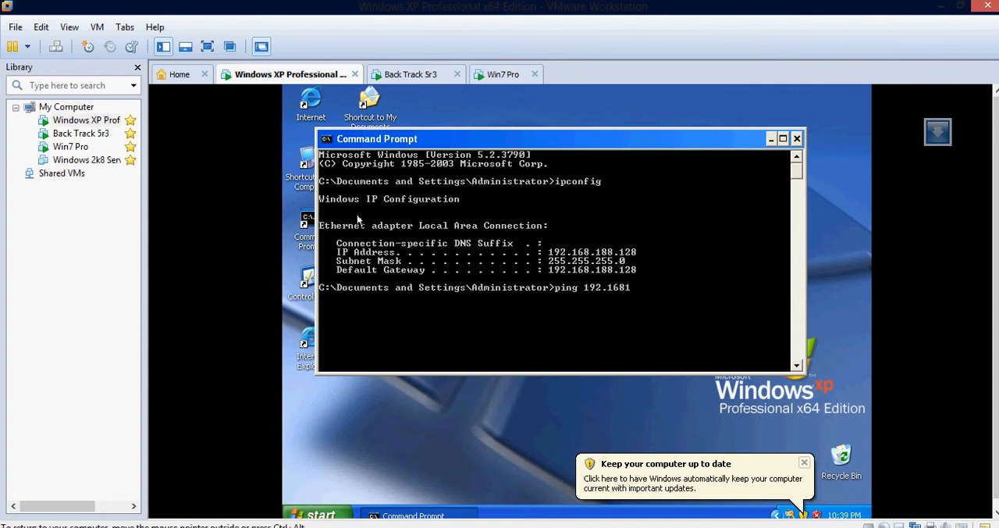
type("88")
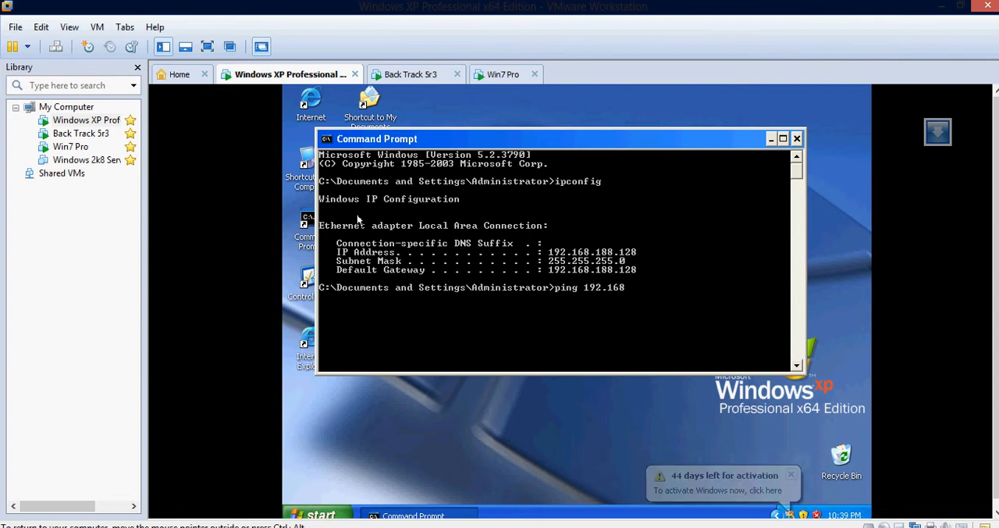
type(".188")
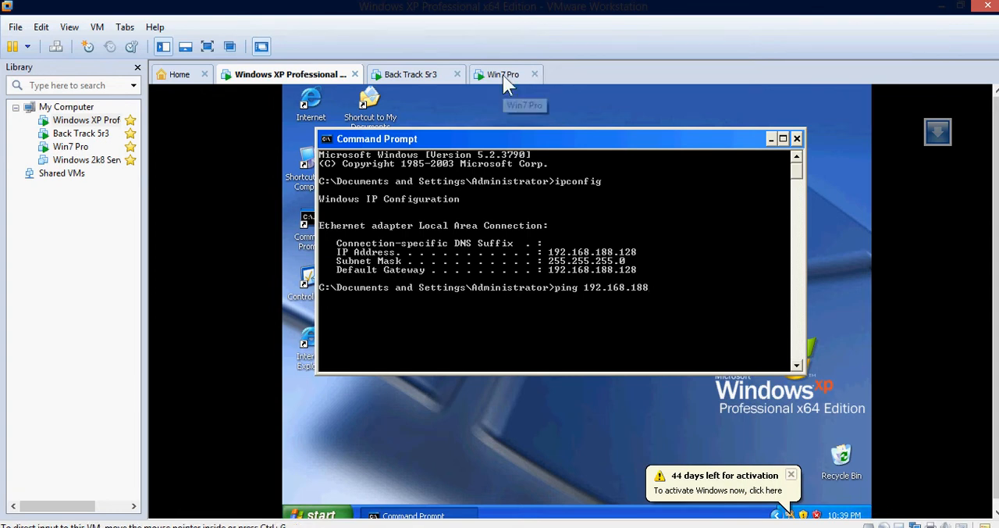
left_click(506, 74)
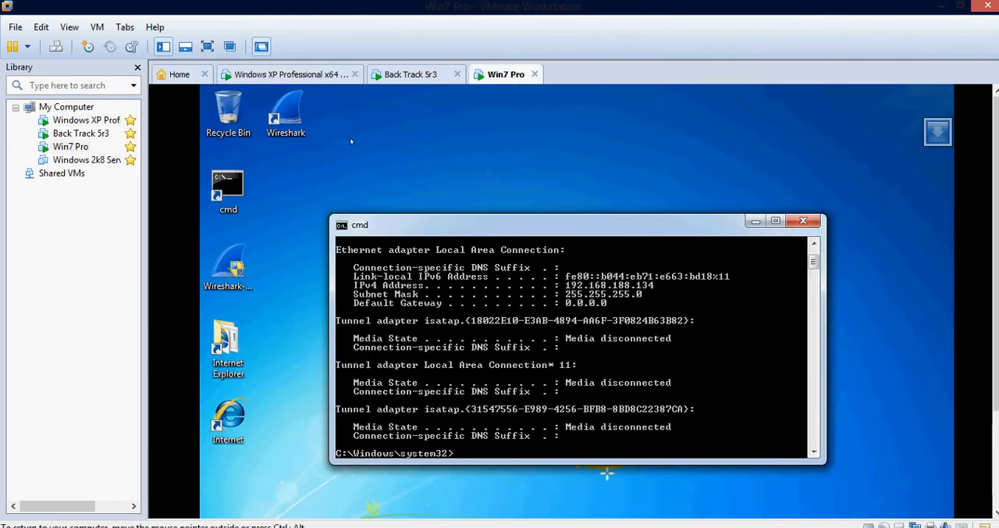
left_click(289, 74)
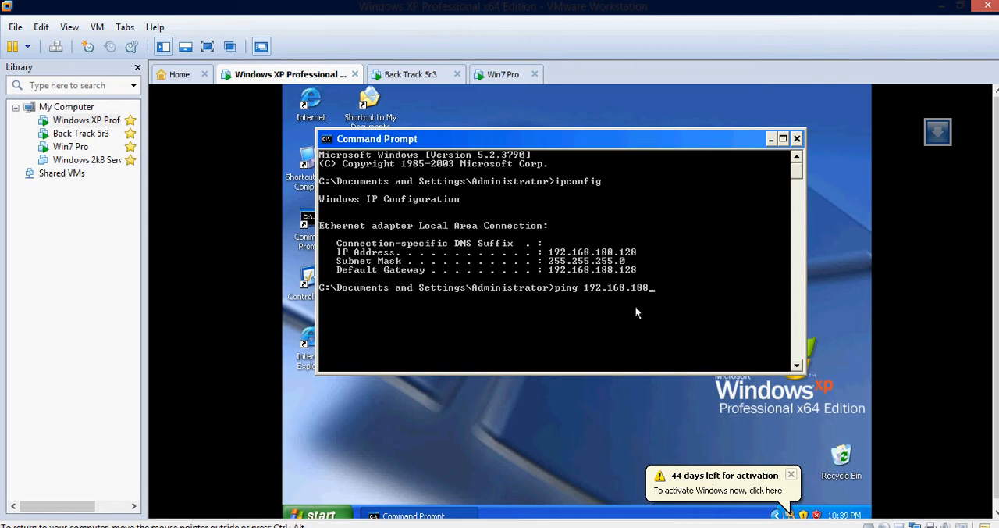
type("1")
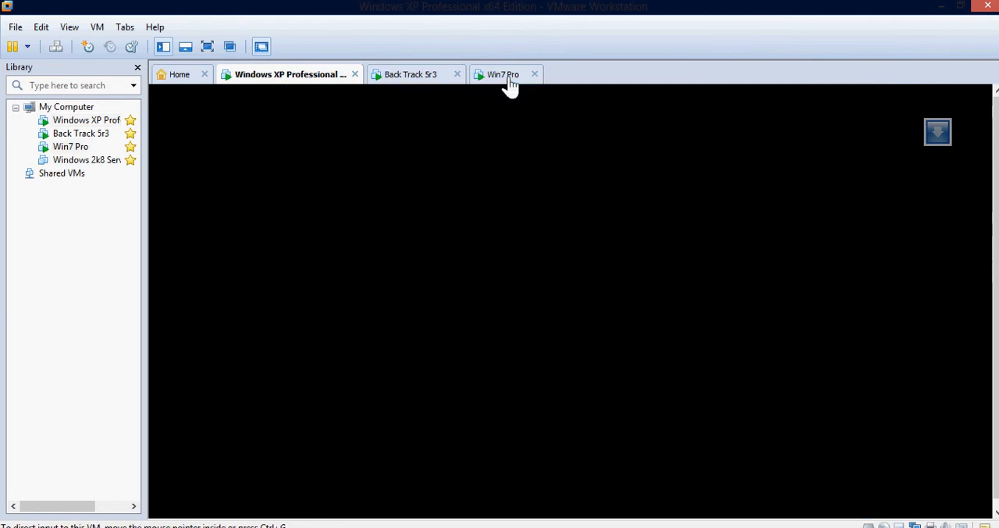
left_click(506, 75)
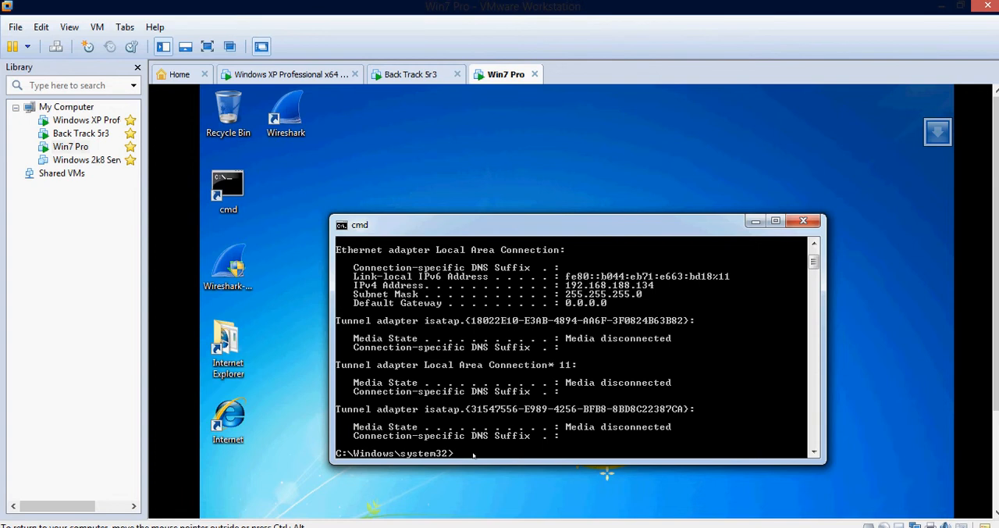
From Windows 7, ping 192.168.188.128 and get four replies with no loss
type("ping 192.")
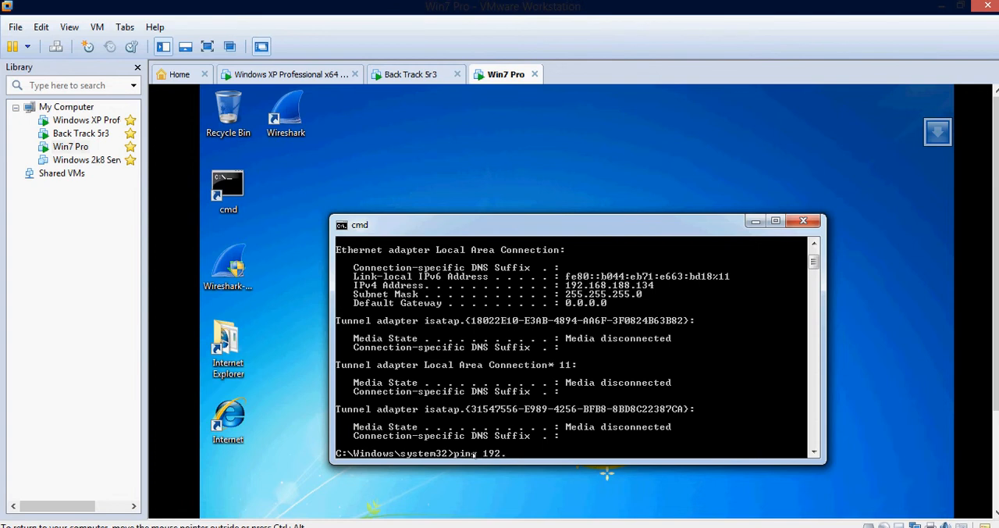
type("168.188.128")
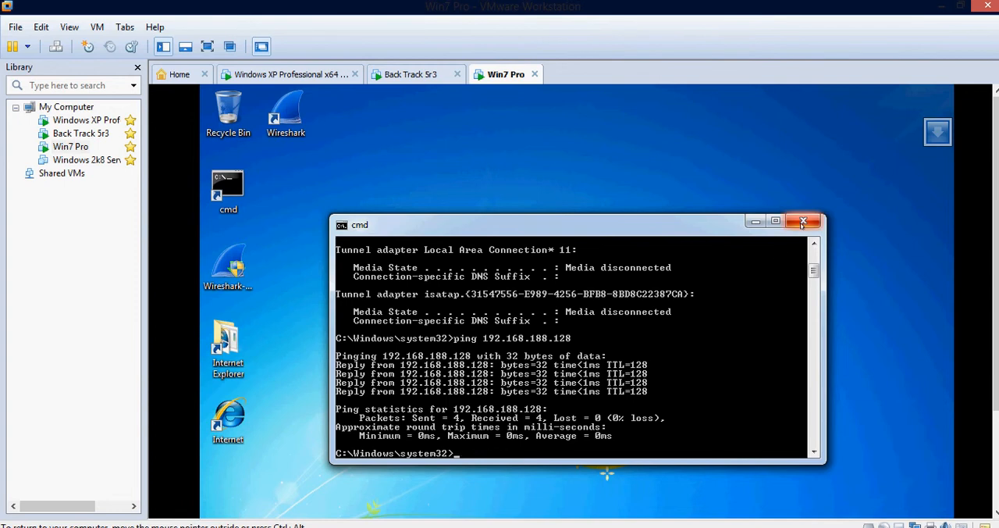
mouse_move(809, 221)
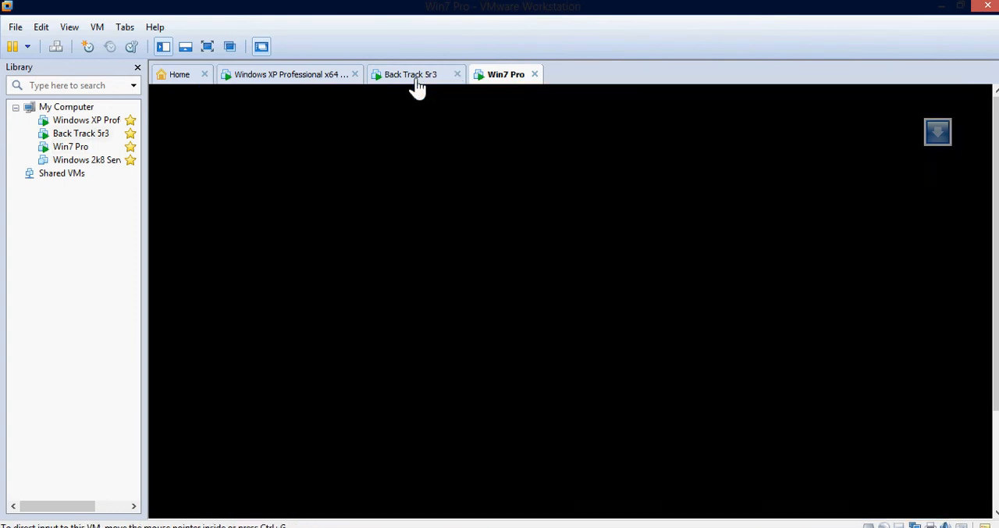
Close the XP and Win7 command windows and return to the BackTrack desktop
left_click(410, 74)
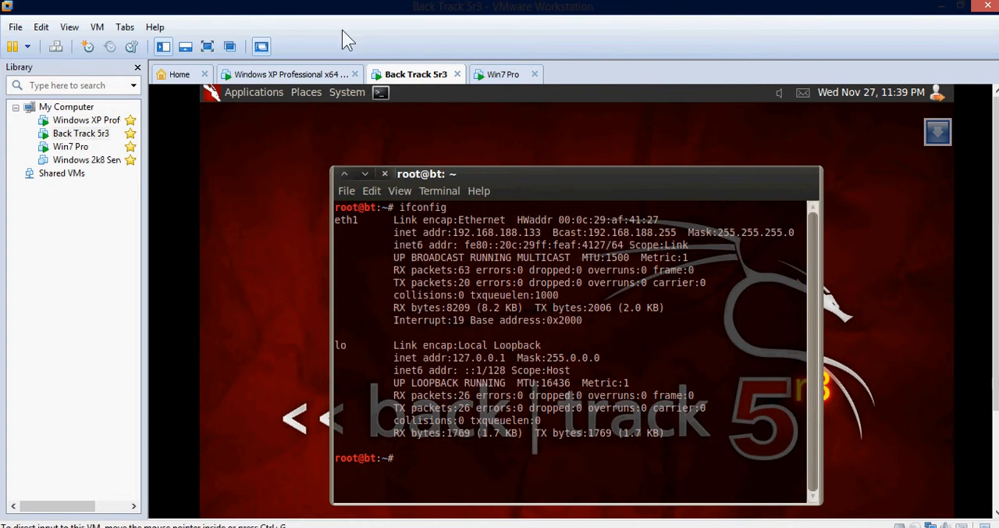
left_click(289, 74)
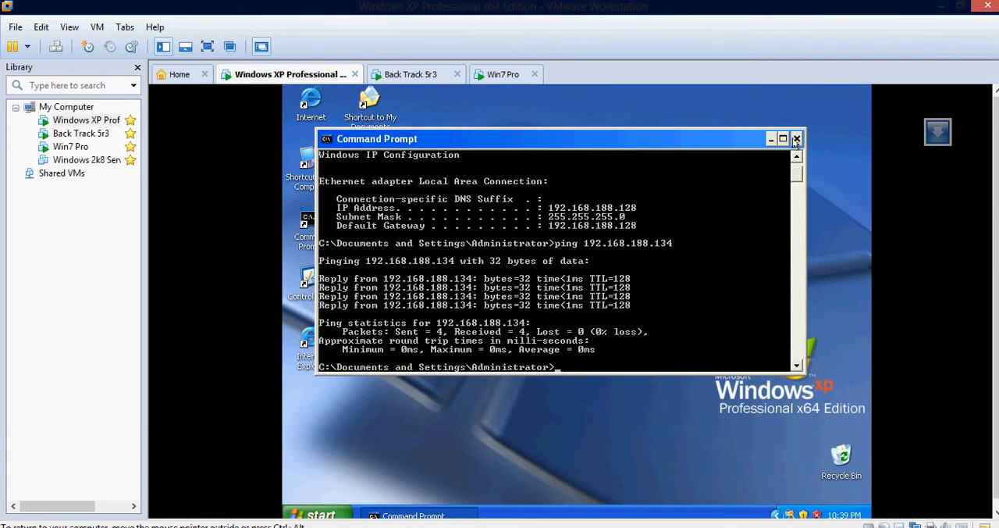
left_click(415, 74)
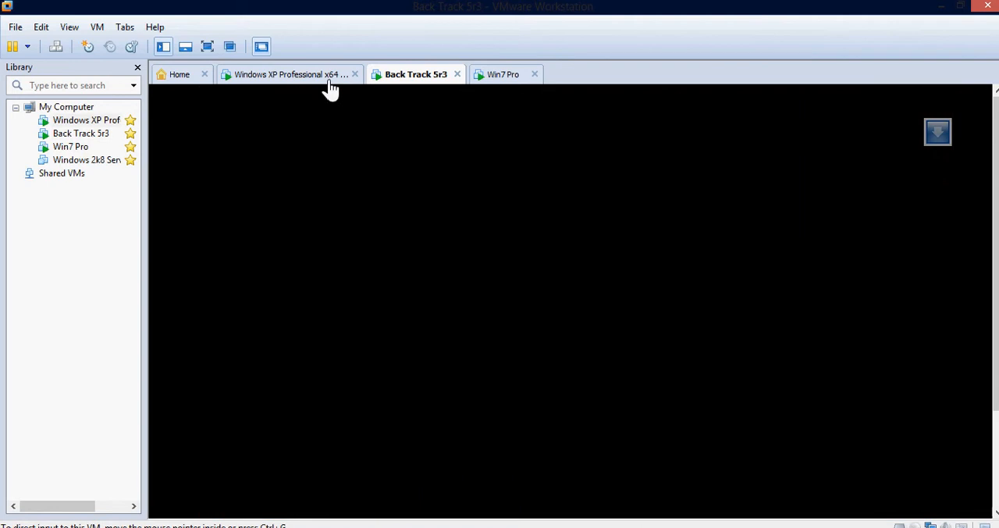
left_click(506, 74)
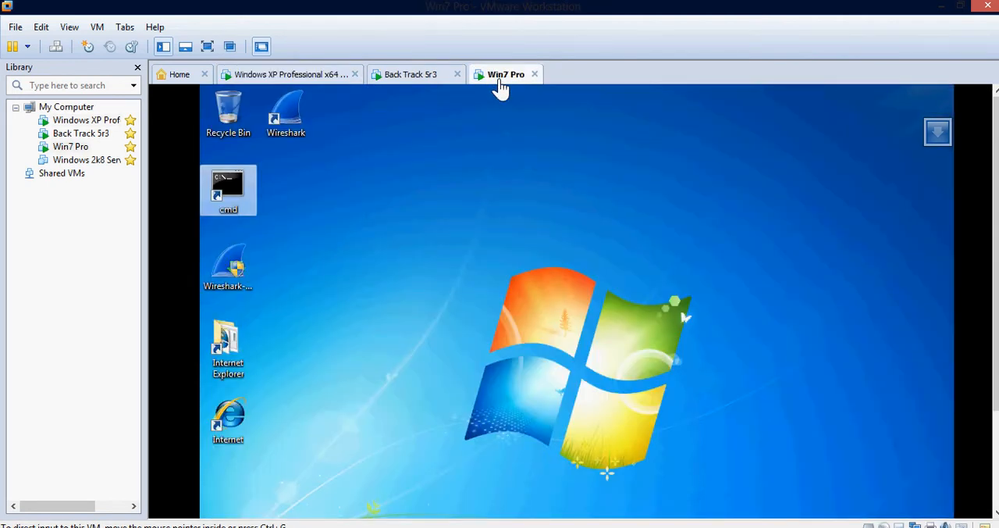
mouse_move(301, 84)
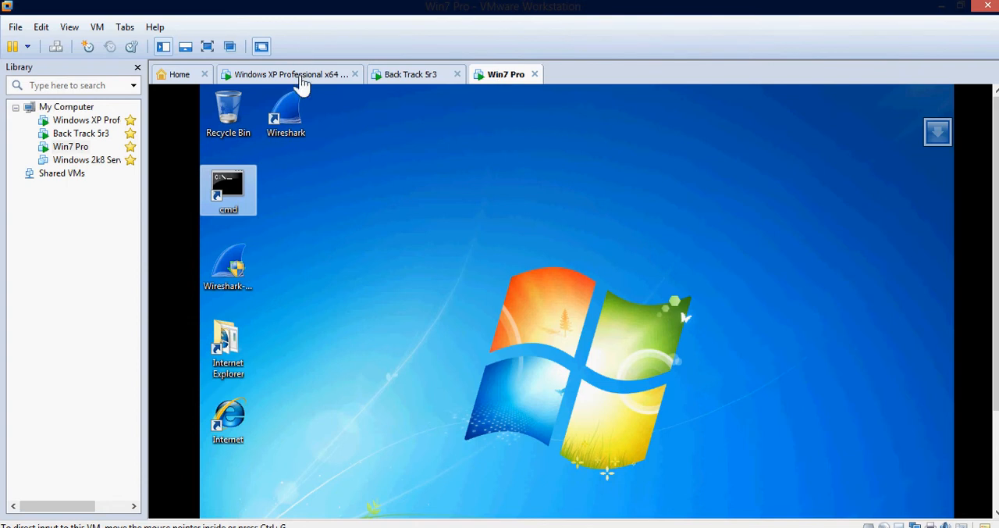
left_click(410, 74)
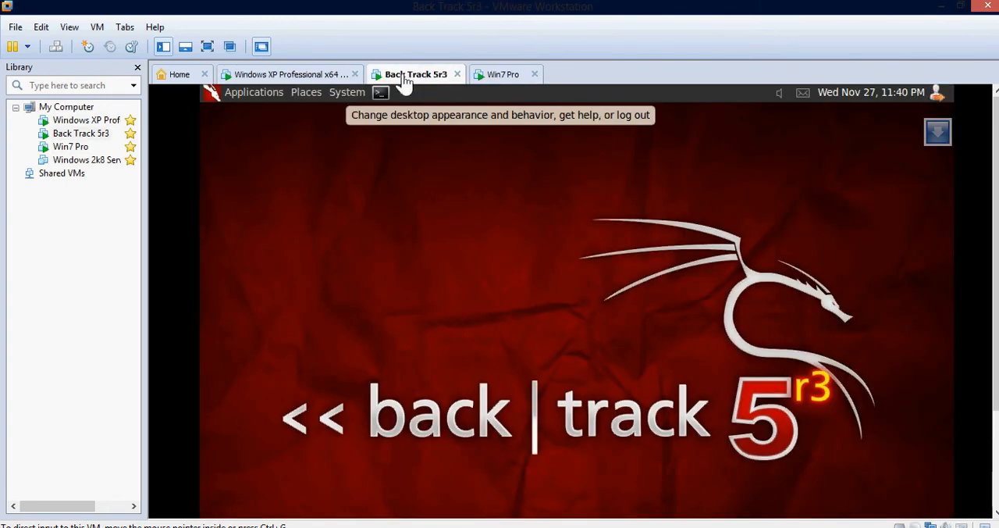
Launch Zenmap and target 192.168.188.134 with the Intense scan profile, then view Win7
left_click(253, 91)
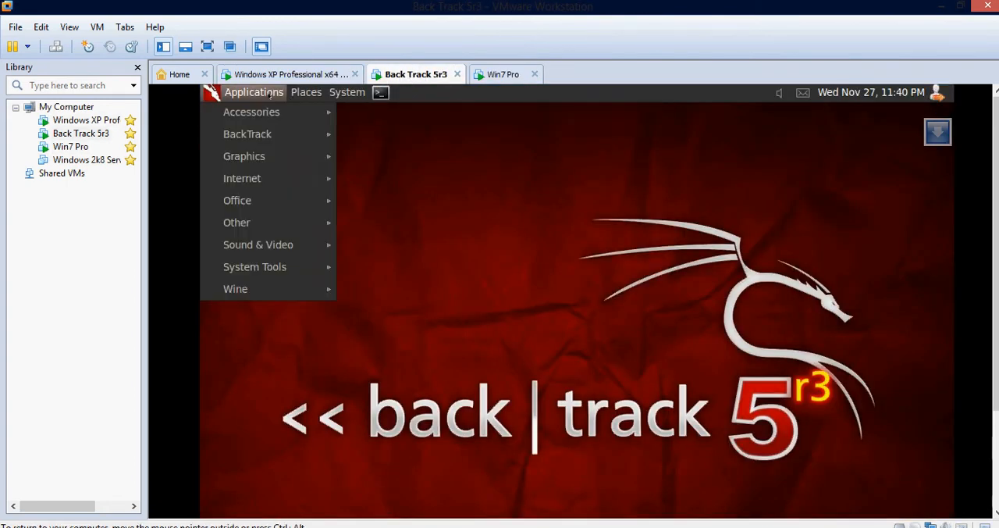
mouse_move(242, 178)
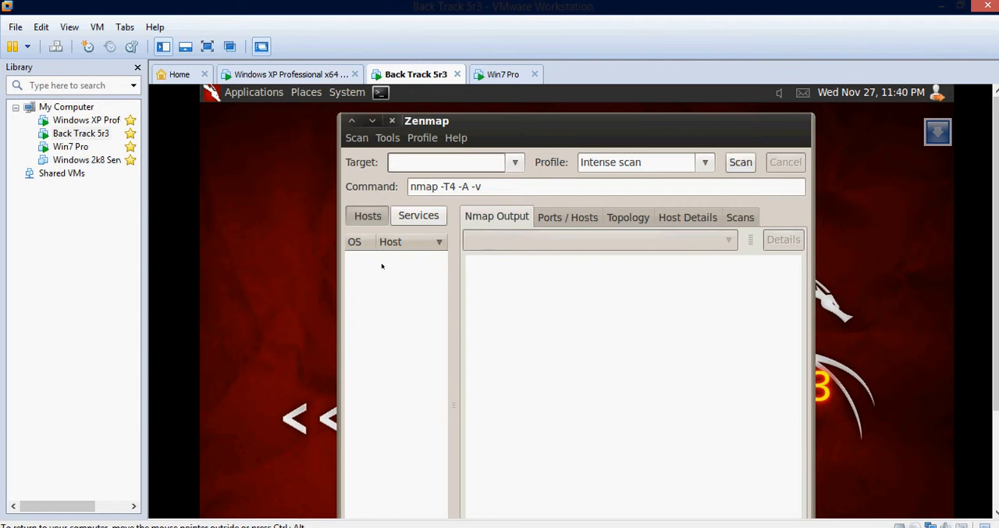
left_click(445, 162)
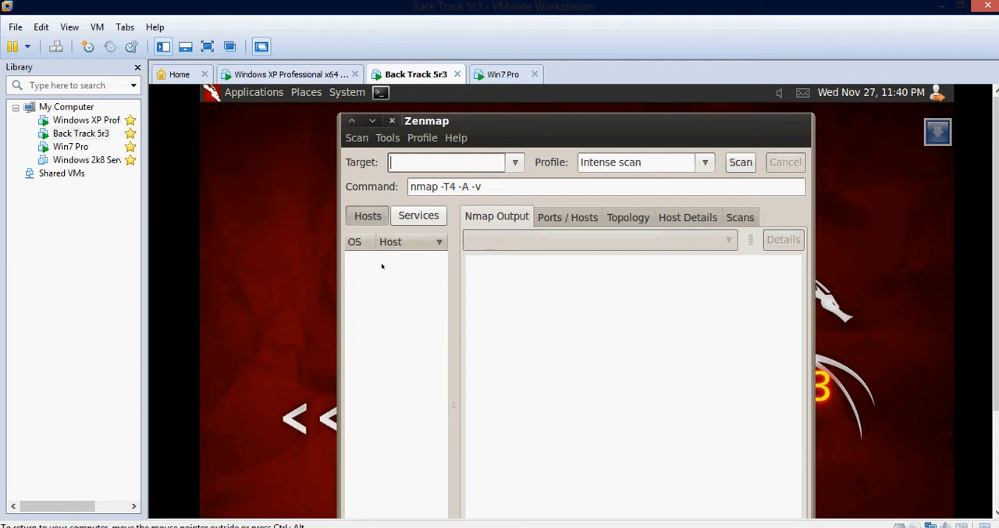
type("192")
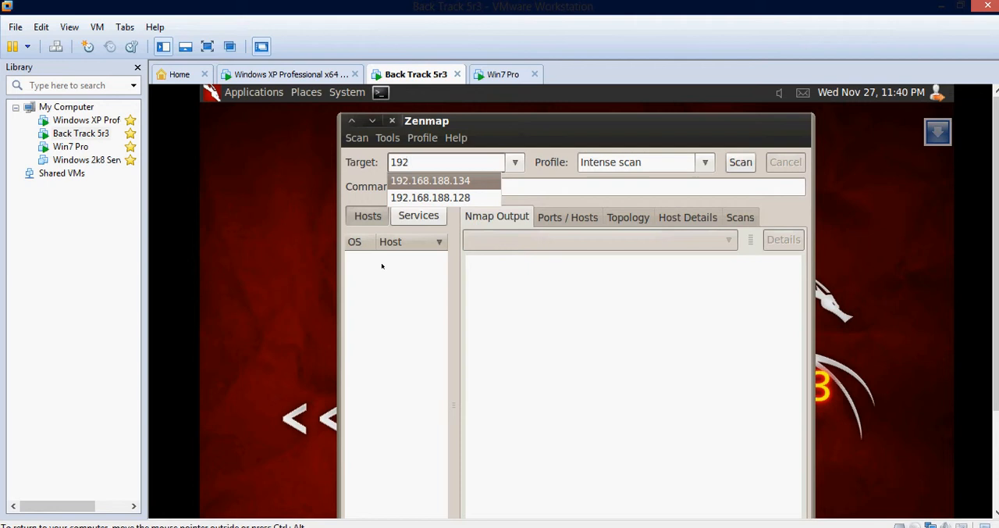
left_click(430, 180)
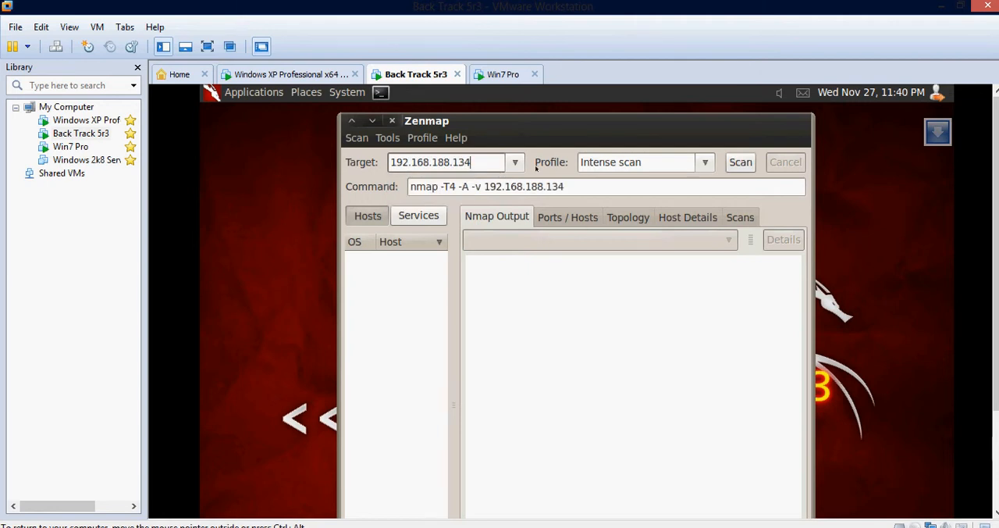
left_click(506, 74)
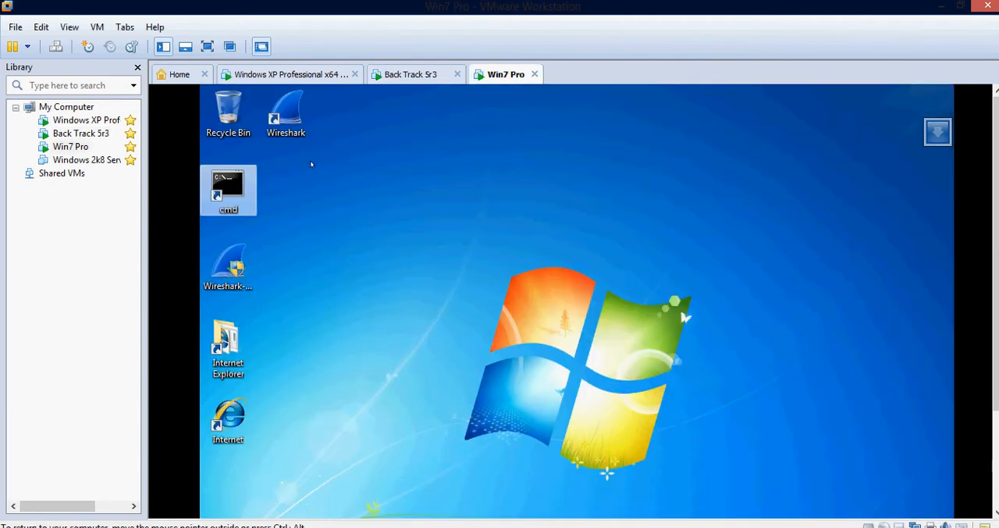
Launch Wireshark 1.10.3 on Win7, then start Zenmap's intense scan of 192.168.188.134
left_click(285, 113)
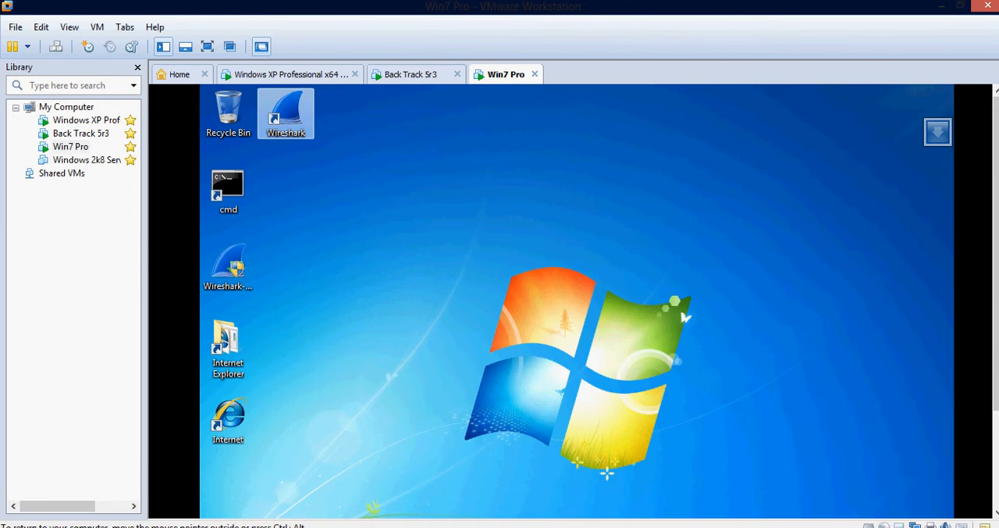
double_click(286, 113)
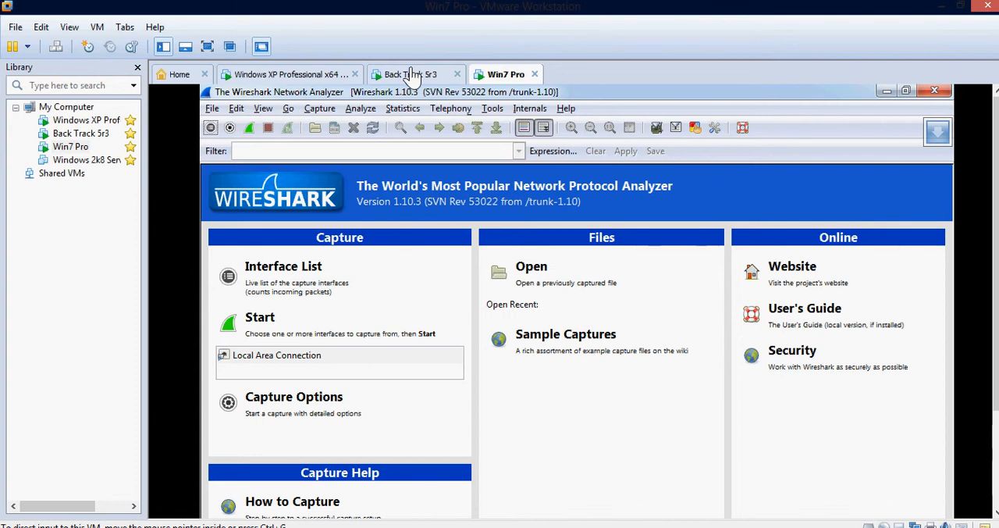
left_click(409, 74)
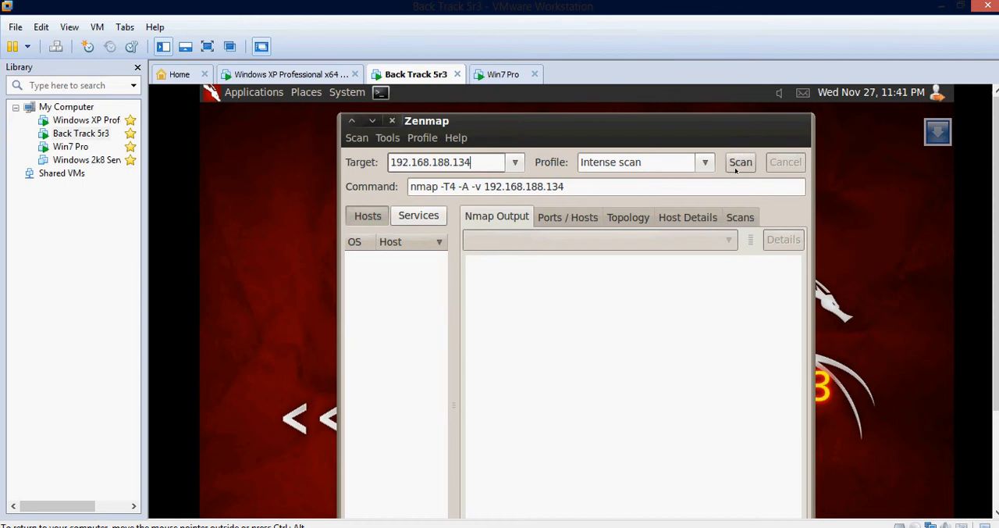
left_click(739, 161)
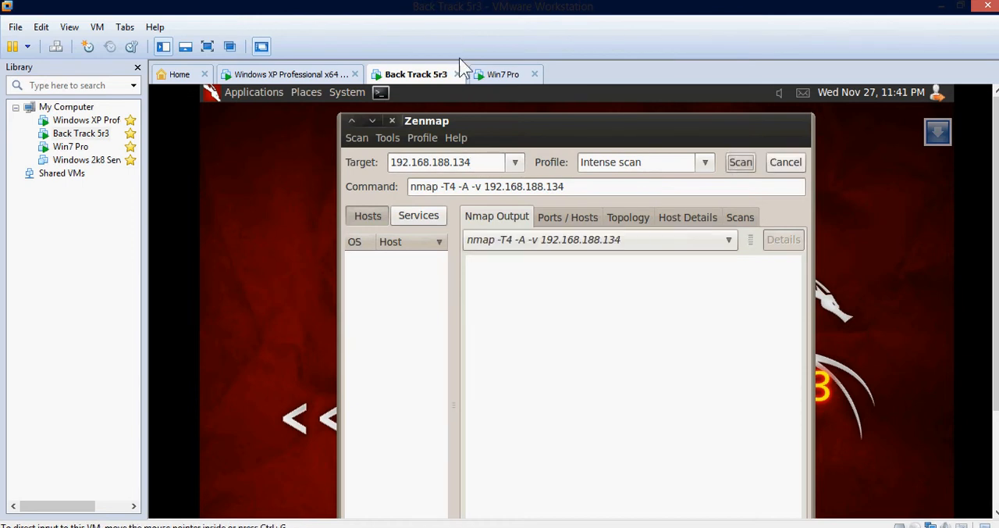
Start a Wireshark capture on Local Area Connection, then check Zenmap's open ports on BackTrack
left_click(504, 73)
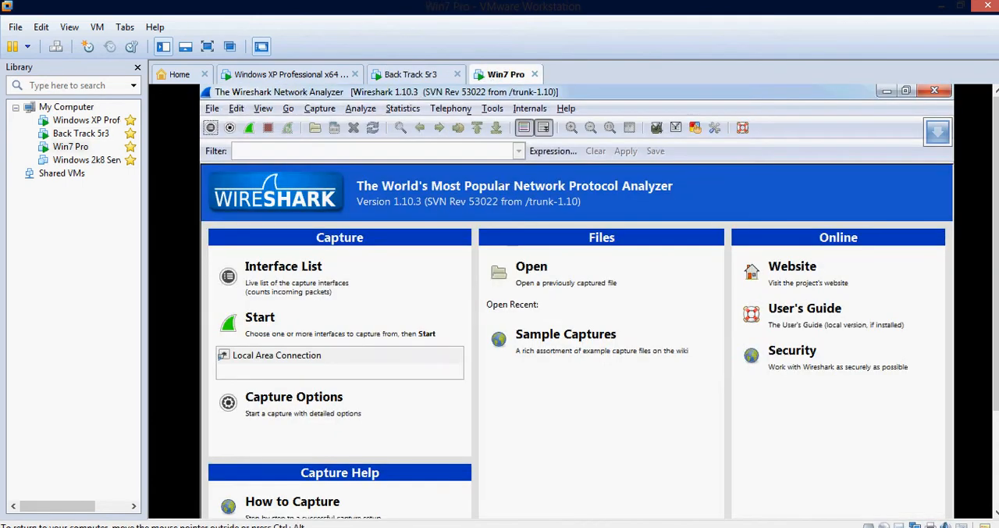
left_click(319, 107)
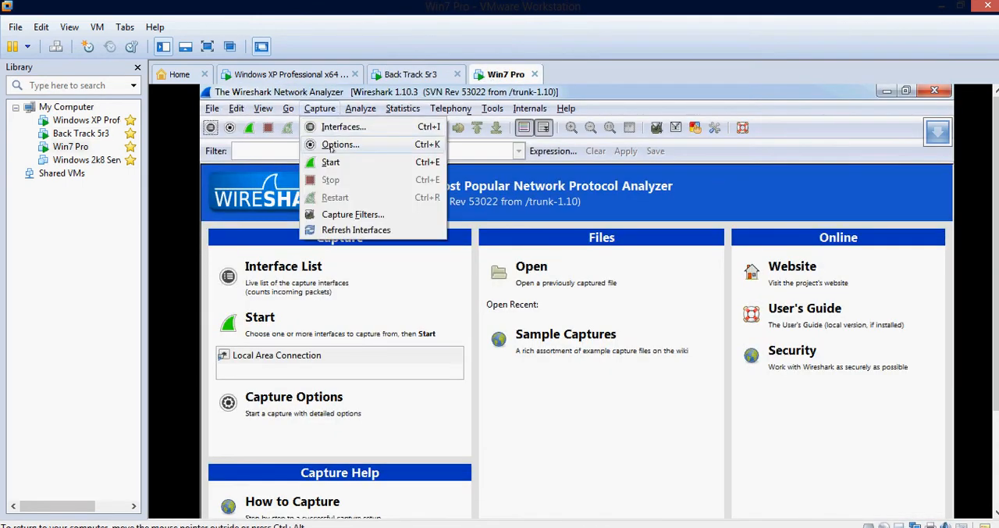
left_click(330, 162)
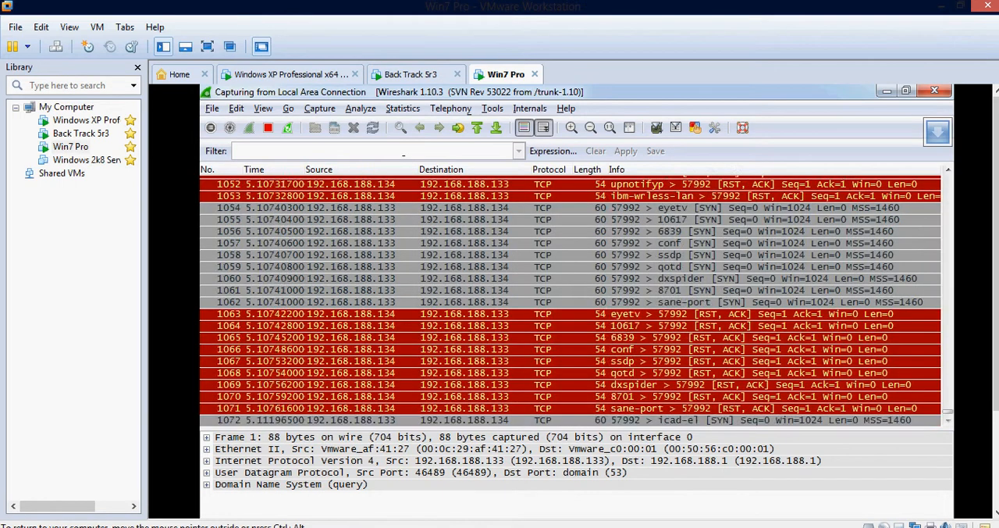
left_click(415, 74)
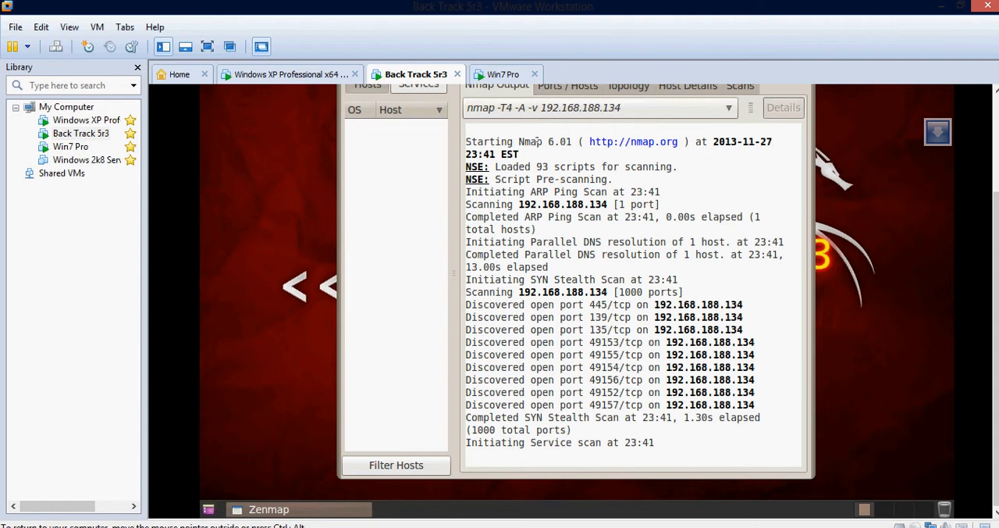
Follow Zenmap's scan output to 'Nmap done', then return to Win7's Wireshark capture
left_click(506, 74)
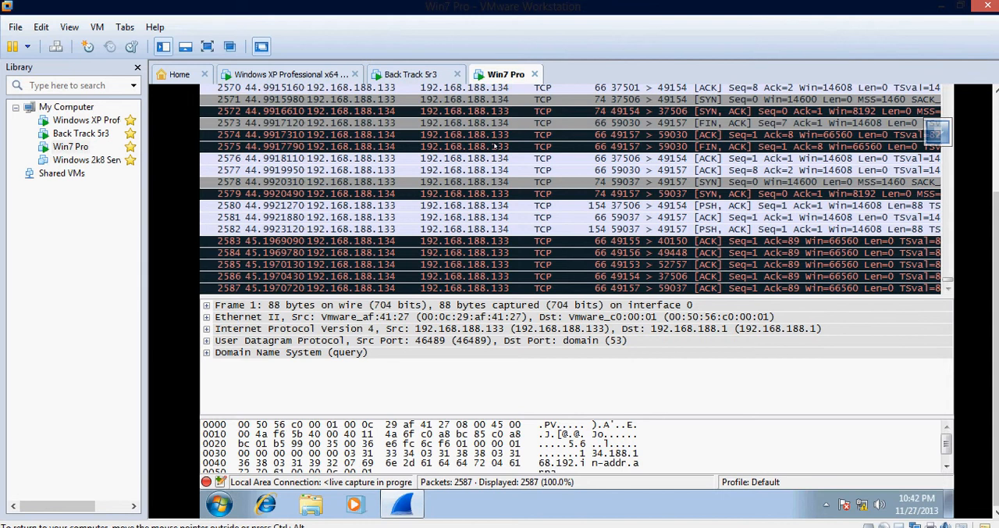
mouse_move(449, 66)
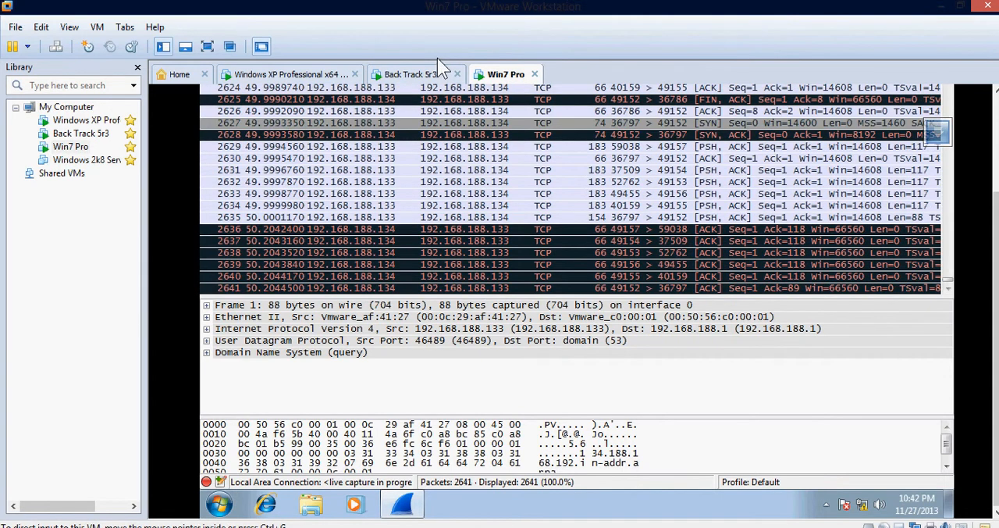
left_click(416, 74)
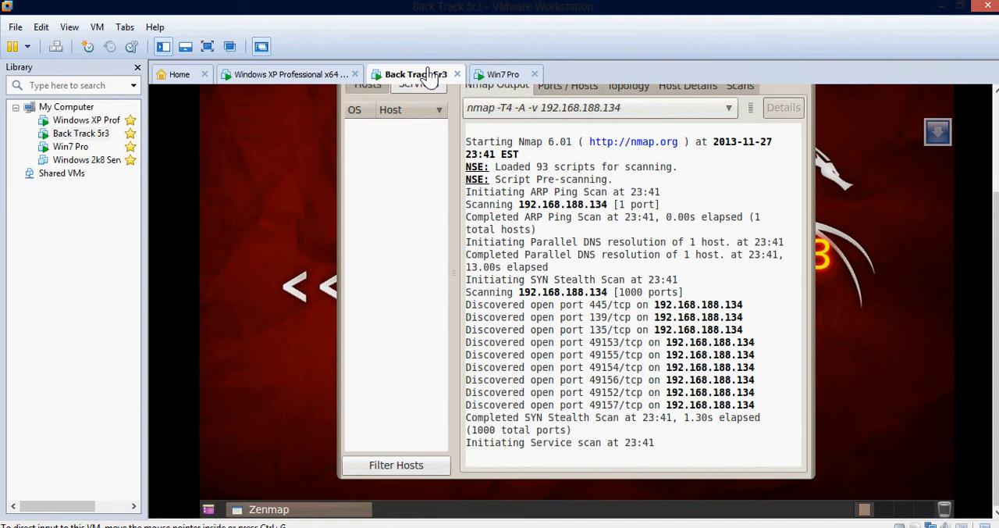
scroll("down", 3)
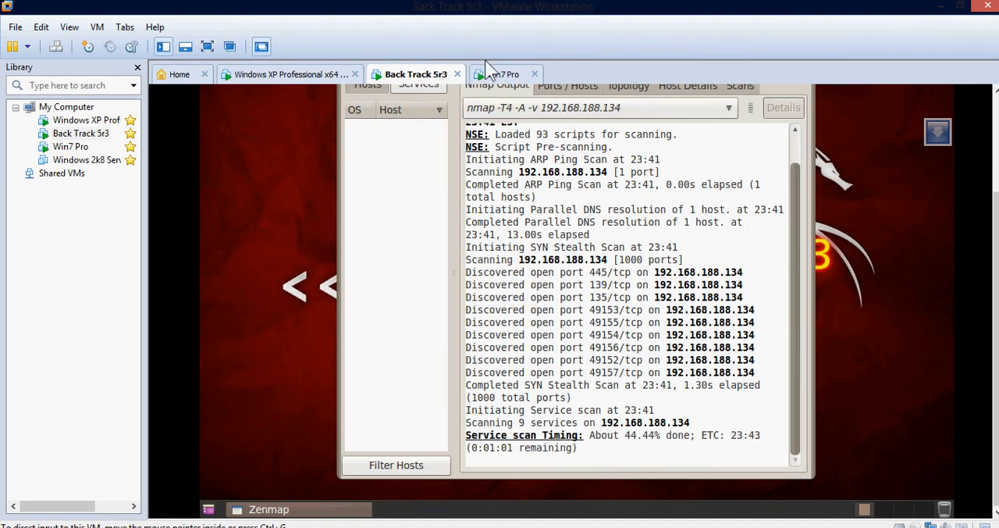
mouse_move(503, 74)
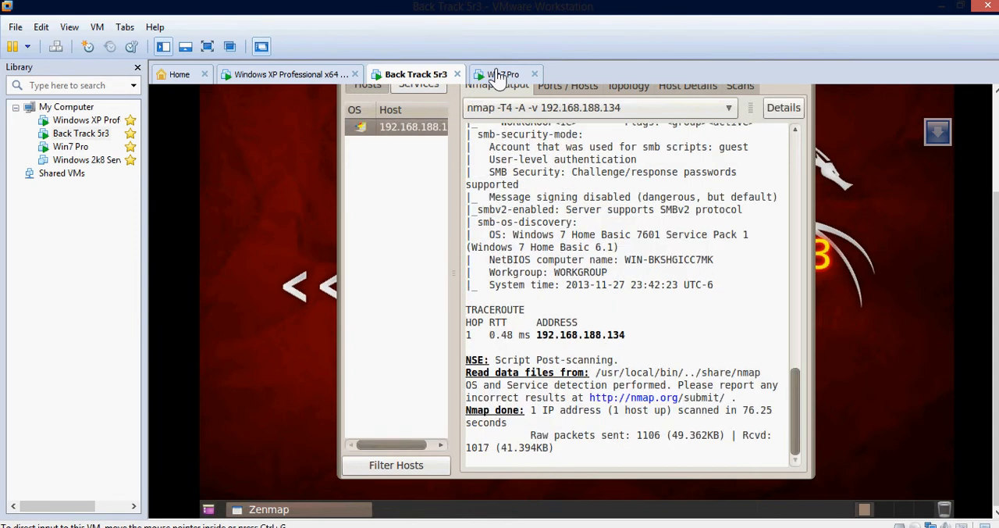
left_click(503, 74)
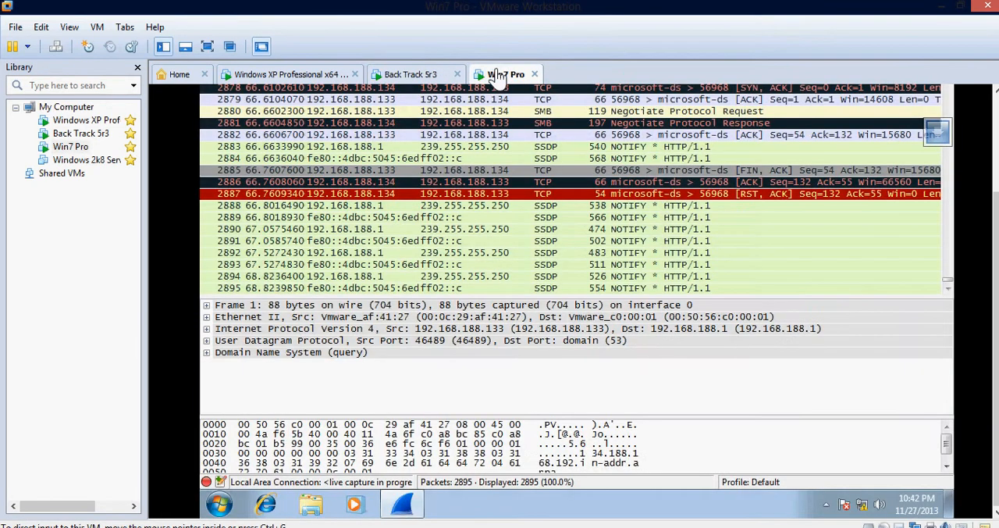
Stop the live Wireshark capture on the Win7 machine
left_click(410, 74)
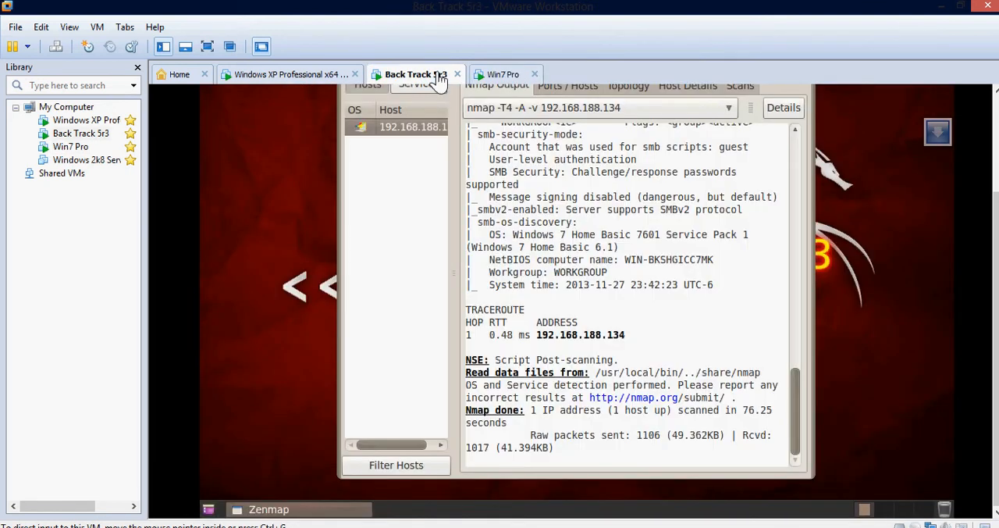
mouse_move(478, 76)
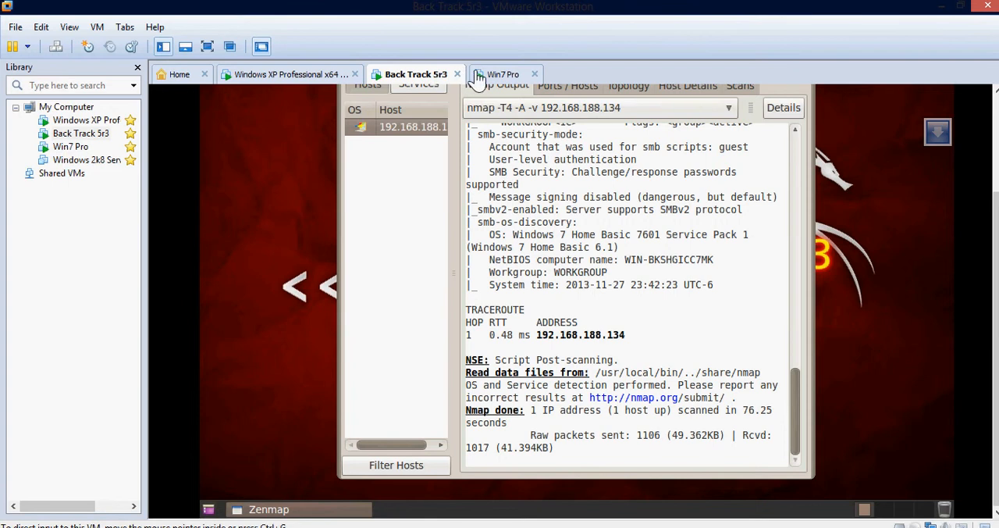
left_click(506, 75)
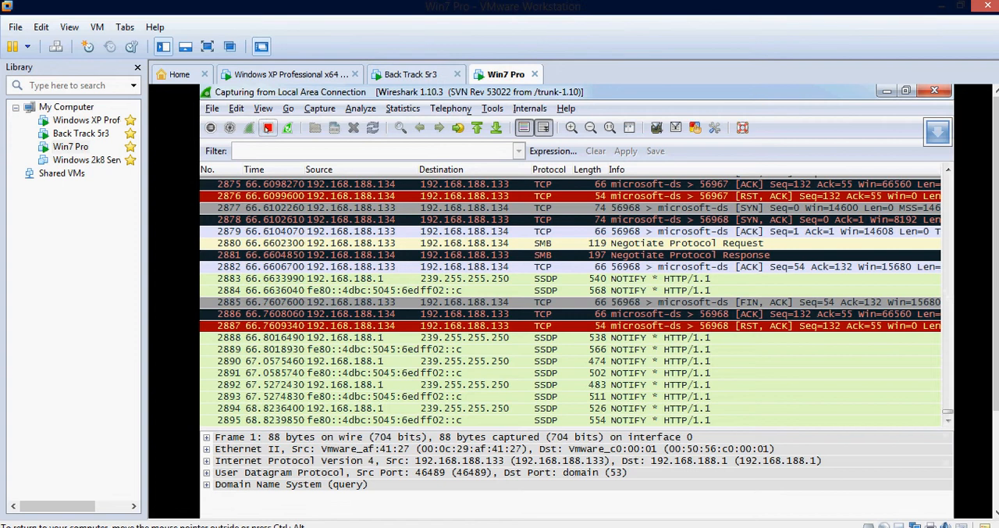
left_click(268, 128)
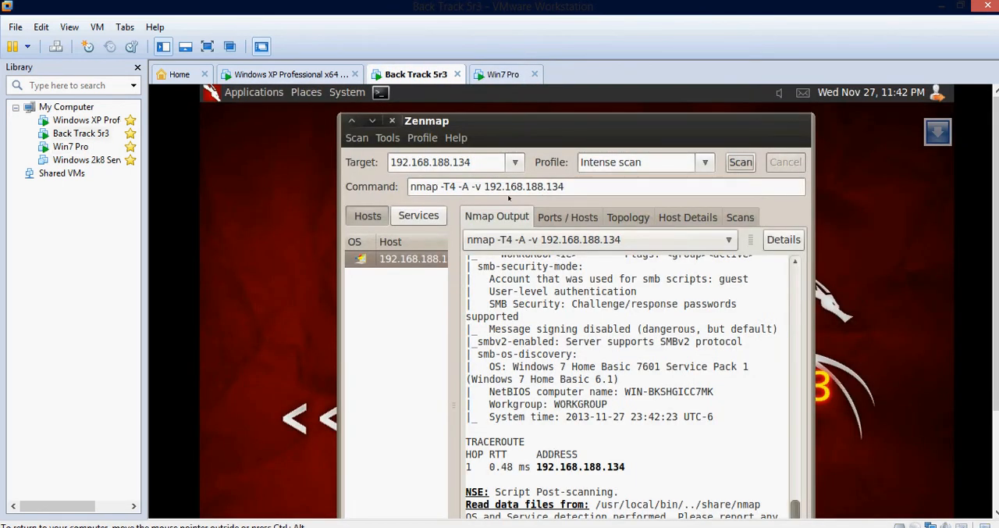
left_click(506, 73)
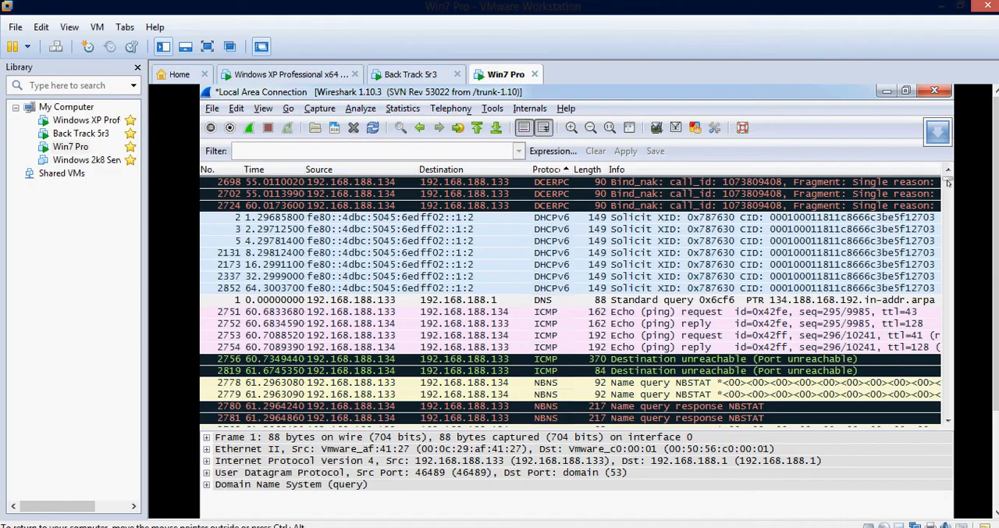
Scroll through the captured TCP packets to review the SYN, SYN-ACK and ACK exchanges
scroll("down", 3)
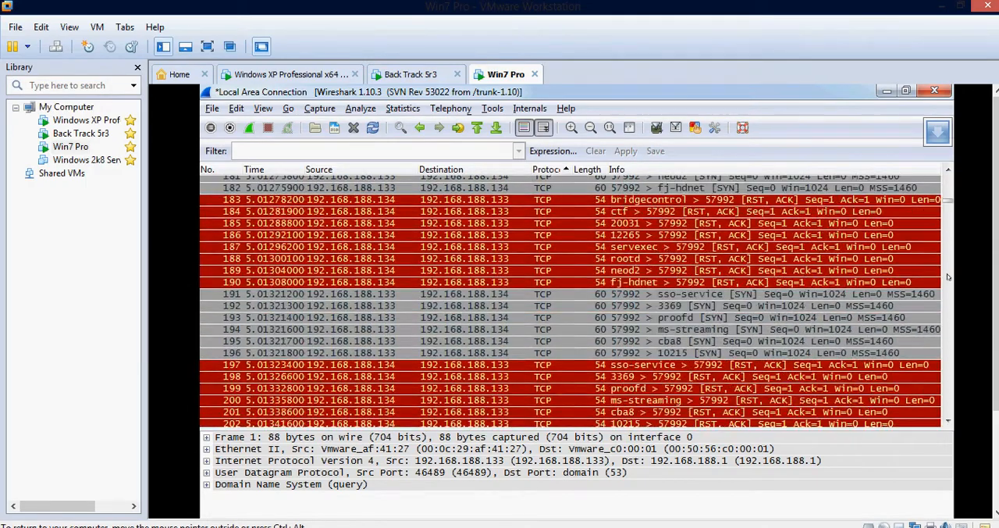
scroll("down", 3)
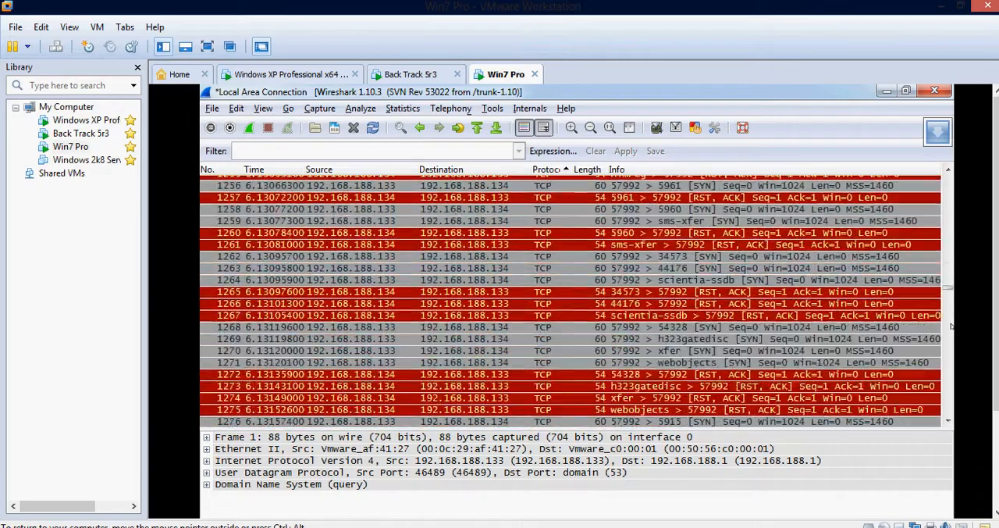
scroll("down", 3)
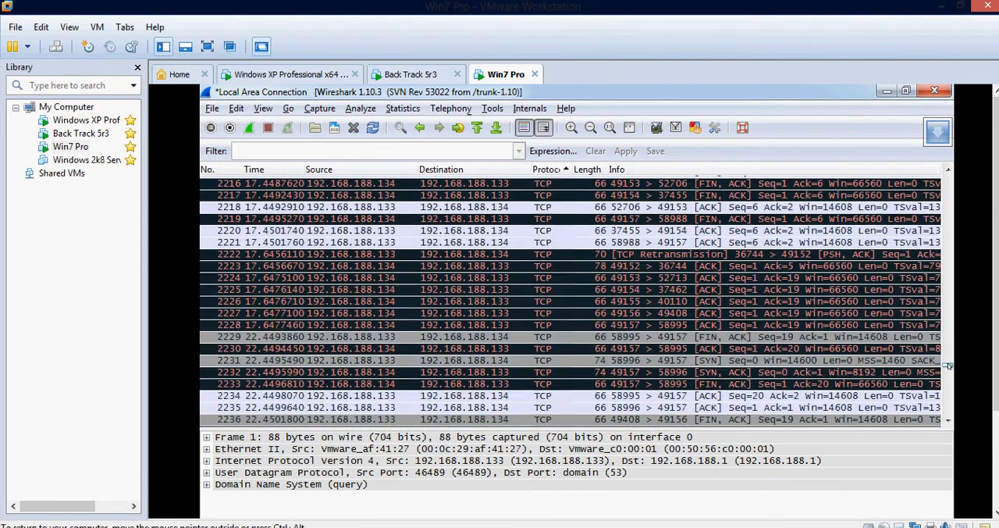
scroll("down", 3)
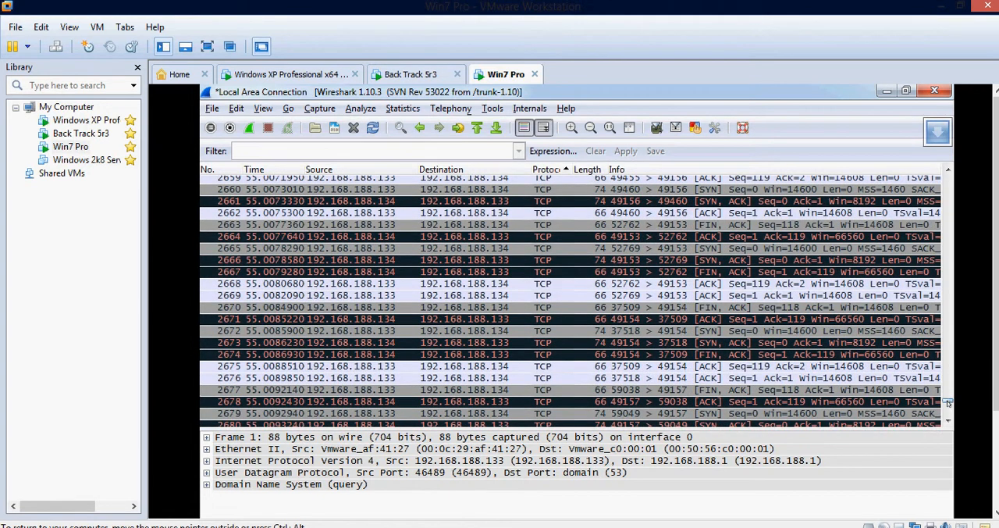
scroll("down", 3)
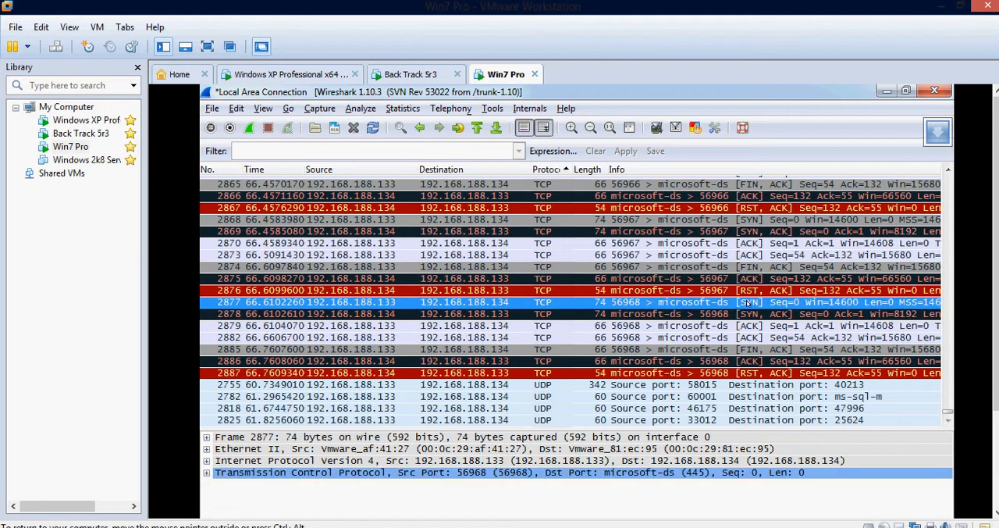
mouse_move(660, 498)
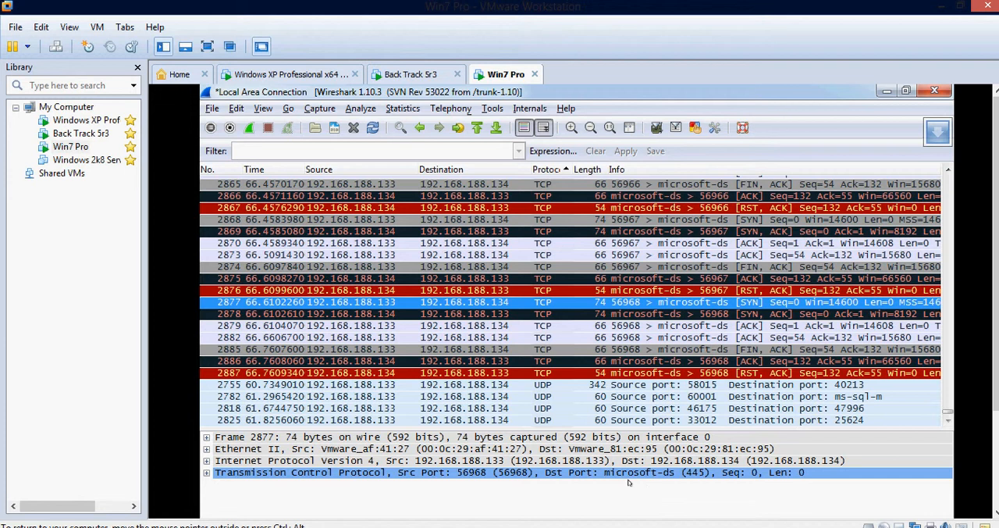
mouse_move(404, 313)
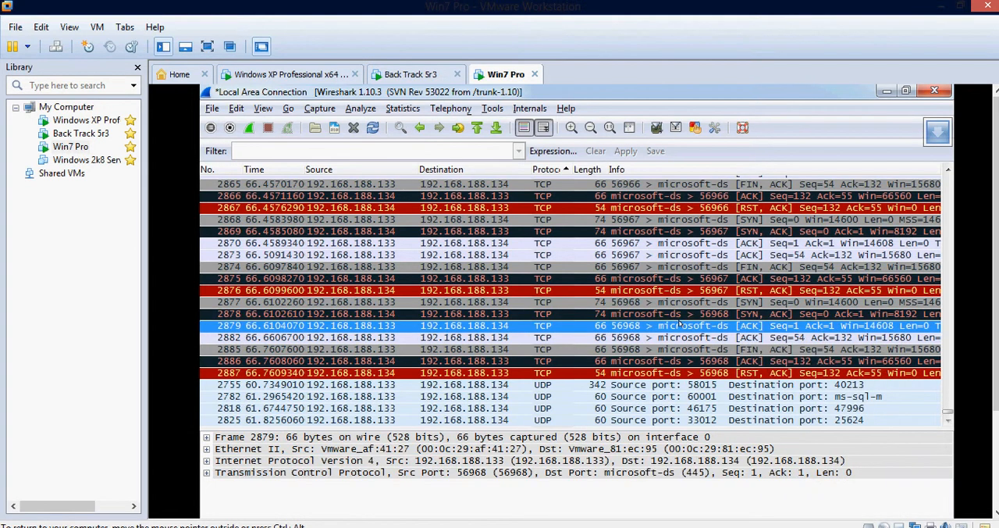
mouse_move(424, 90)
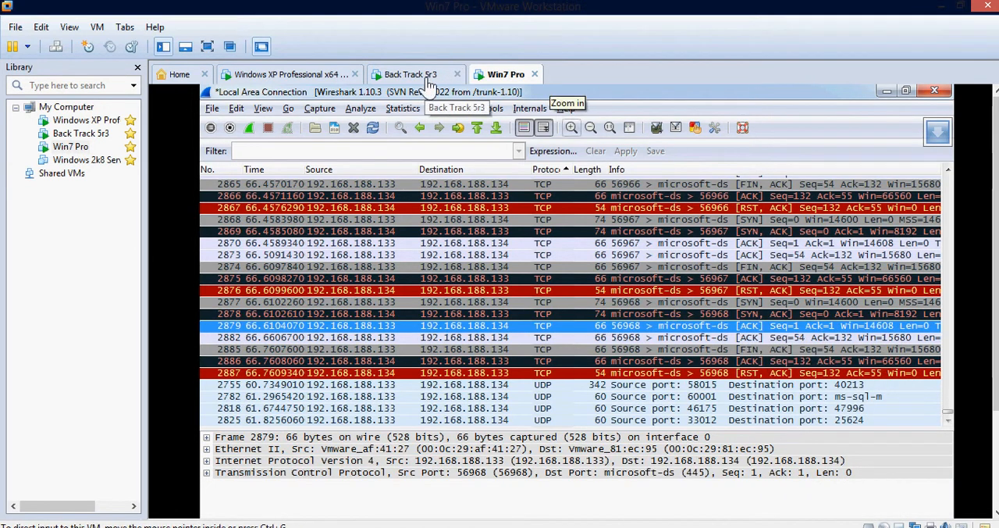
Launch Wireshark from the Windows XP desktop, then return to BackTrack's Zenmap results
left_click(410, 74)
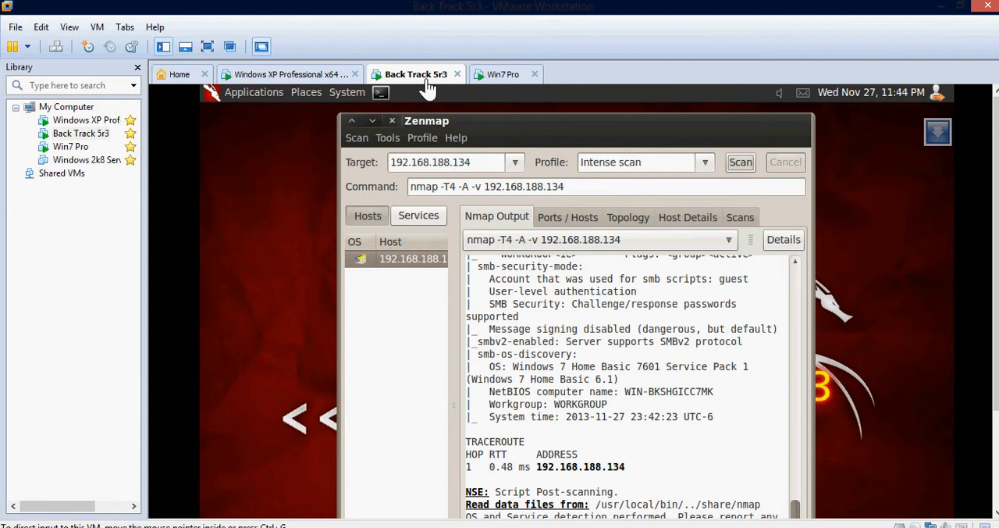
mouse_move(514, 163)
type("28")
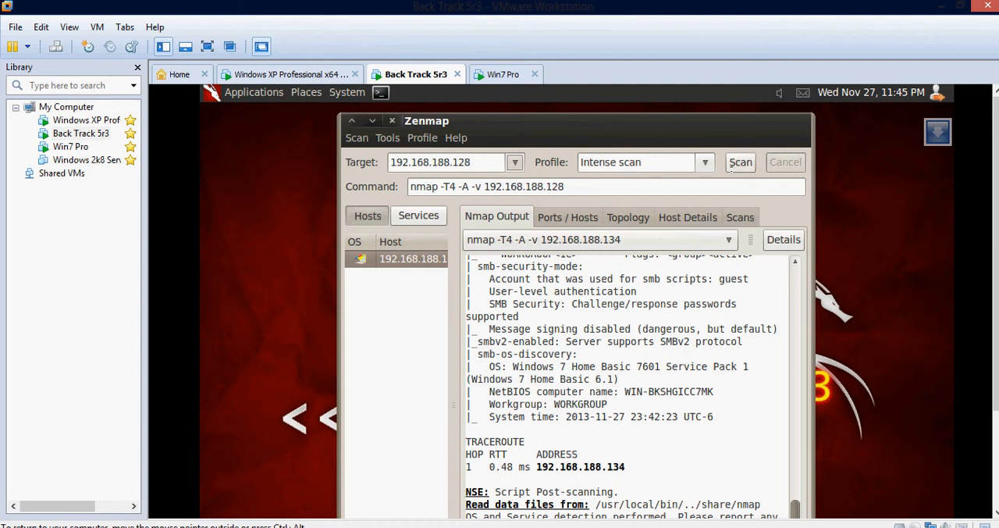
left_click(306, 92)
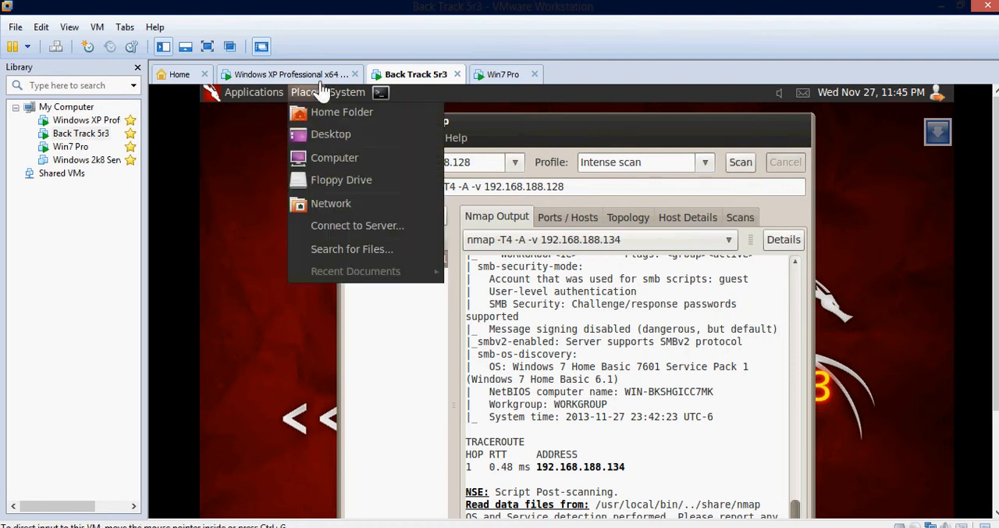
left_click(289, 74)
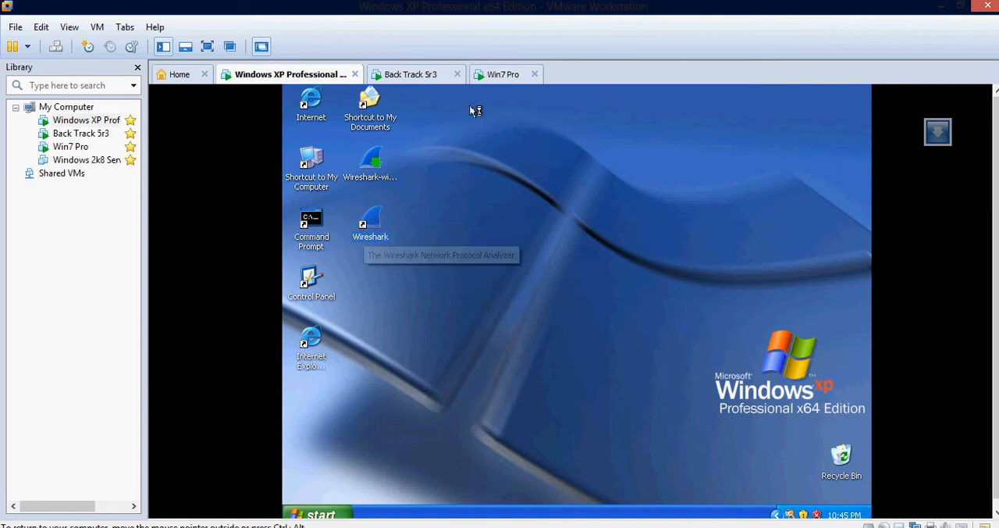
left_click(416, 73)
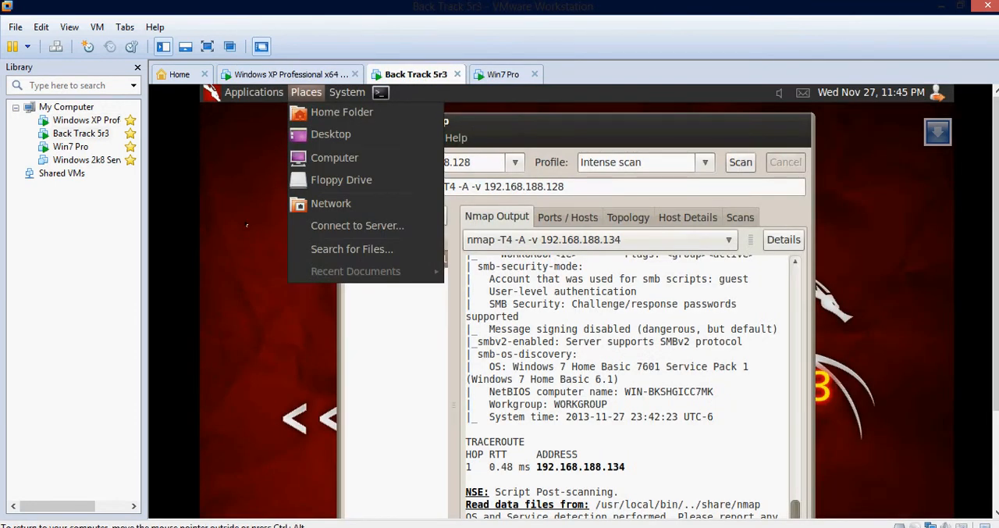
left_click(305, 92)
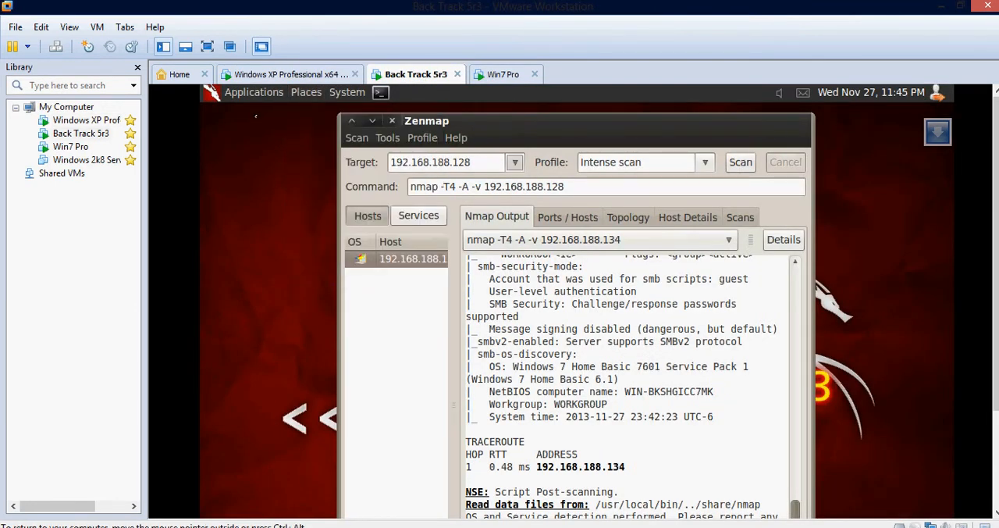
left_click(288, 74)
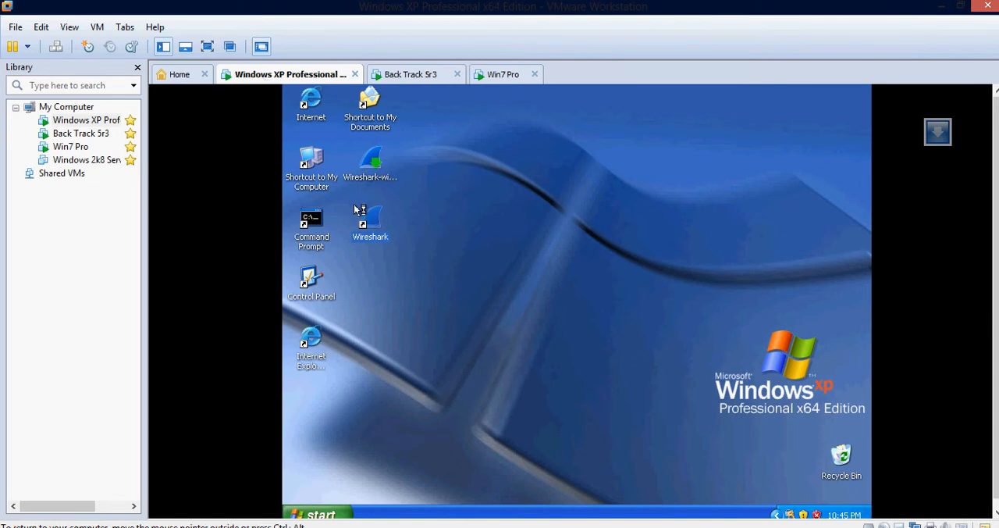
mouse_move(373, 226)
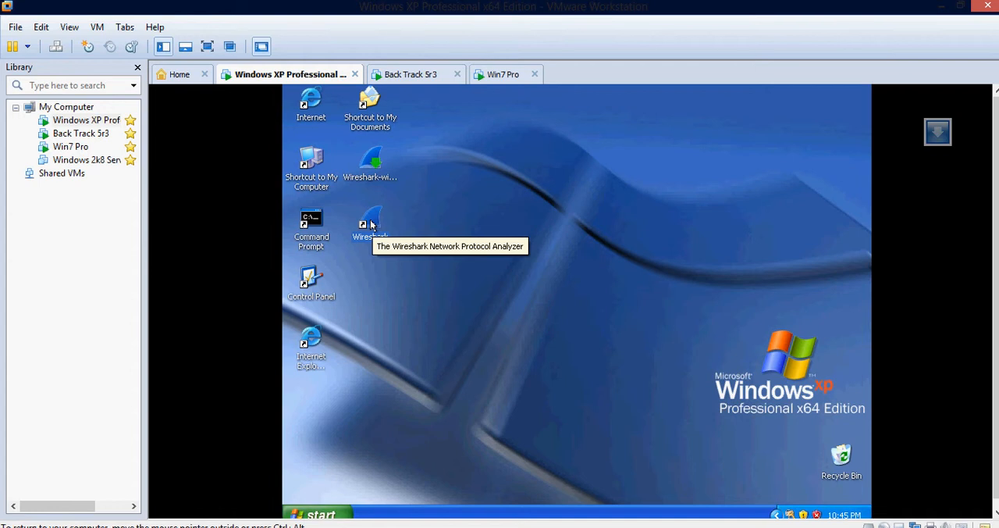
double_click(369, 223)
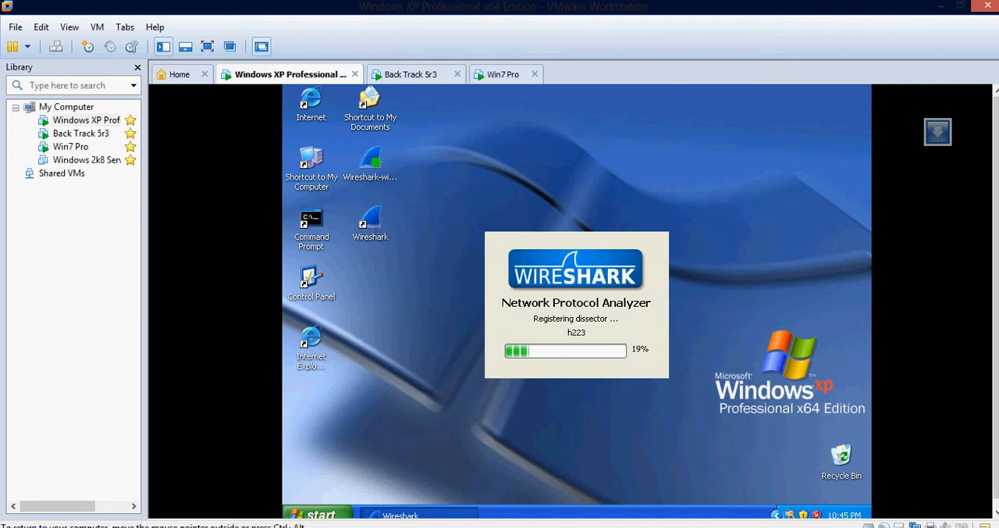
left_click(415, 75)
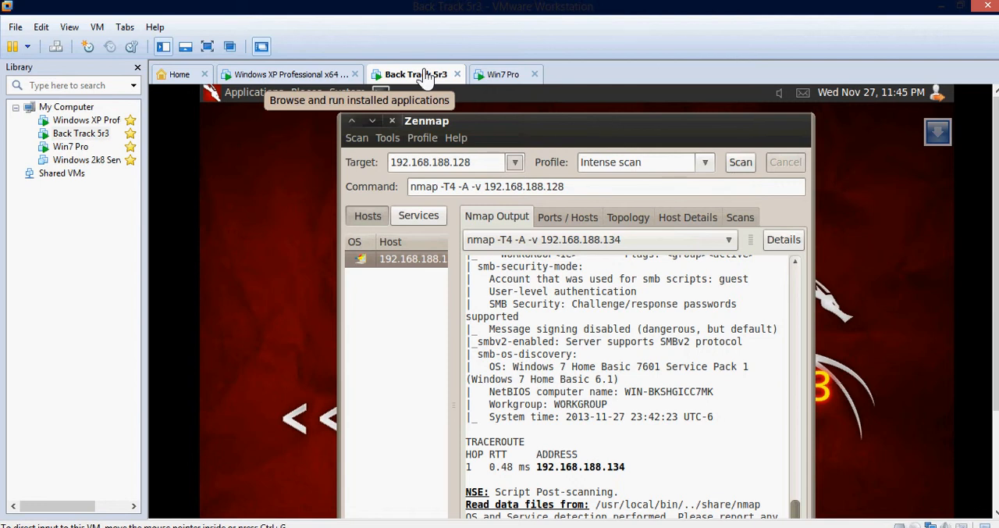
mouse_move(425, 78)
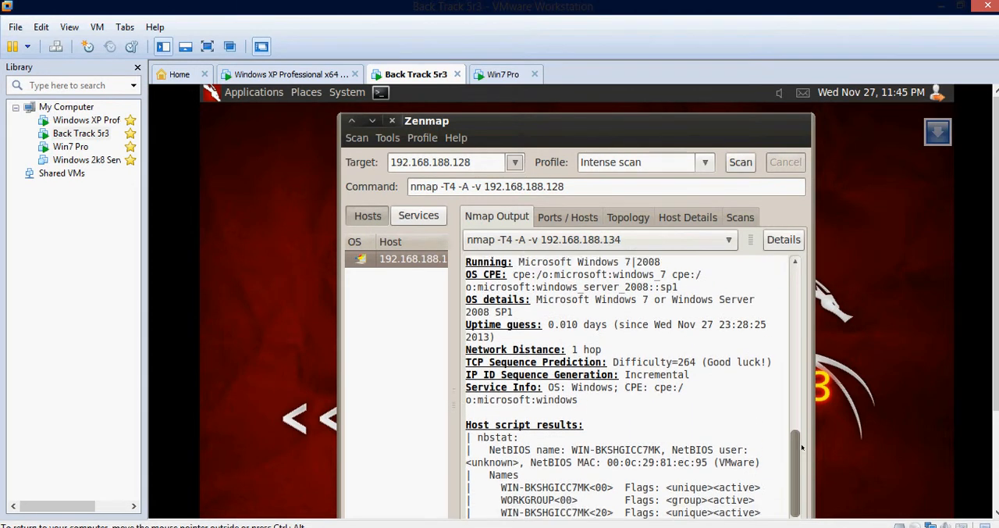
scroll("down", 3)
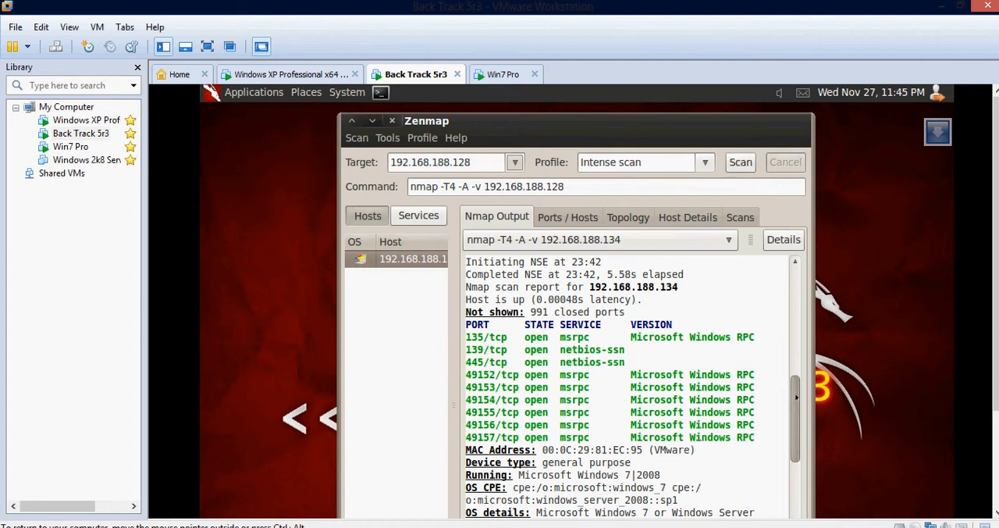
scroll("down", 3)
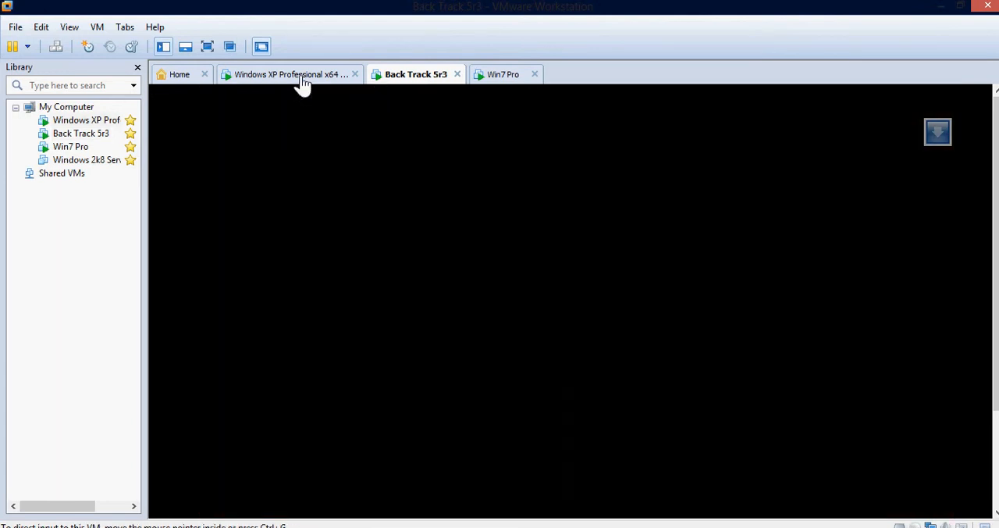
Start a live Wireshark capture on Local Area Connection on the Windows XP guest
left_click(290, 74)
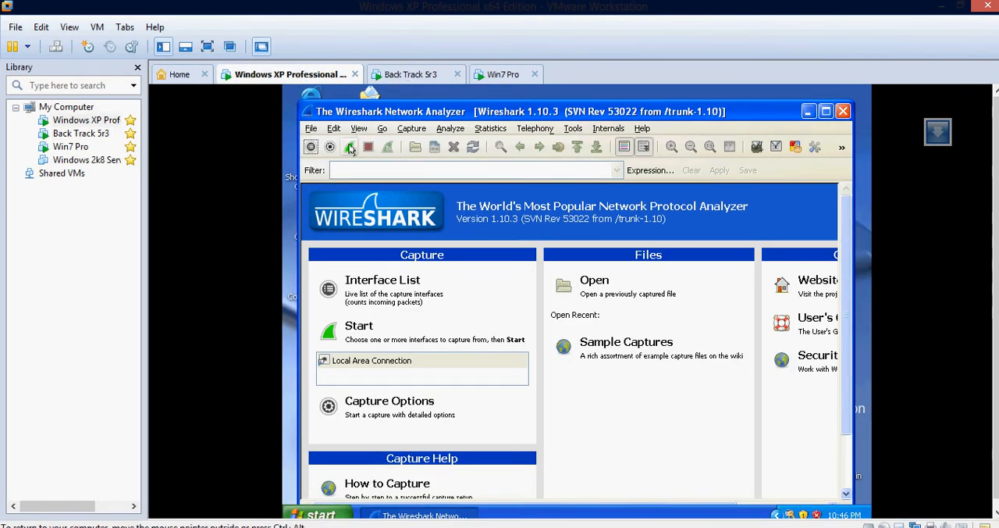
mouse_move(350, 147)
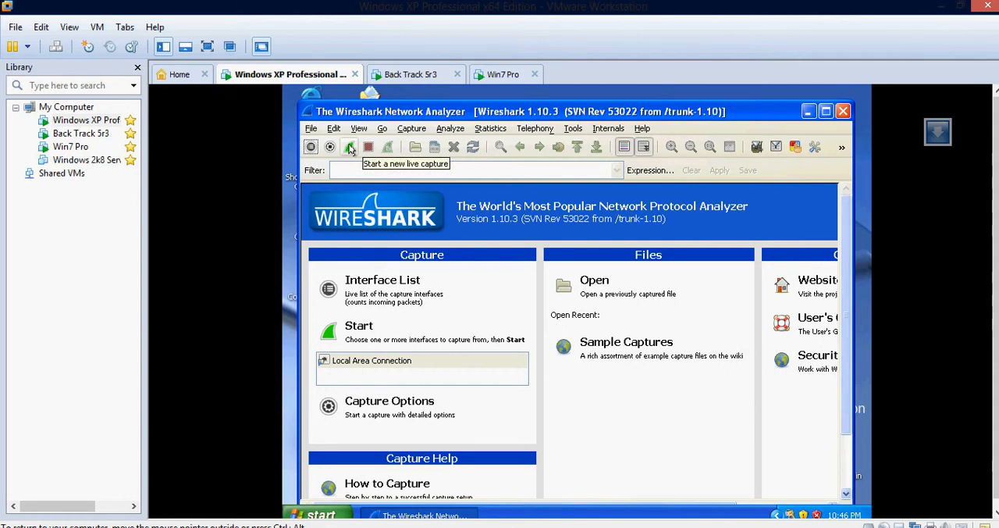
left_click(414, 74)
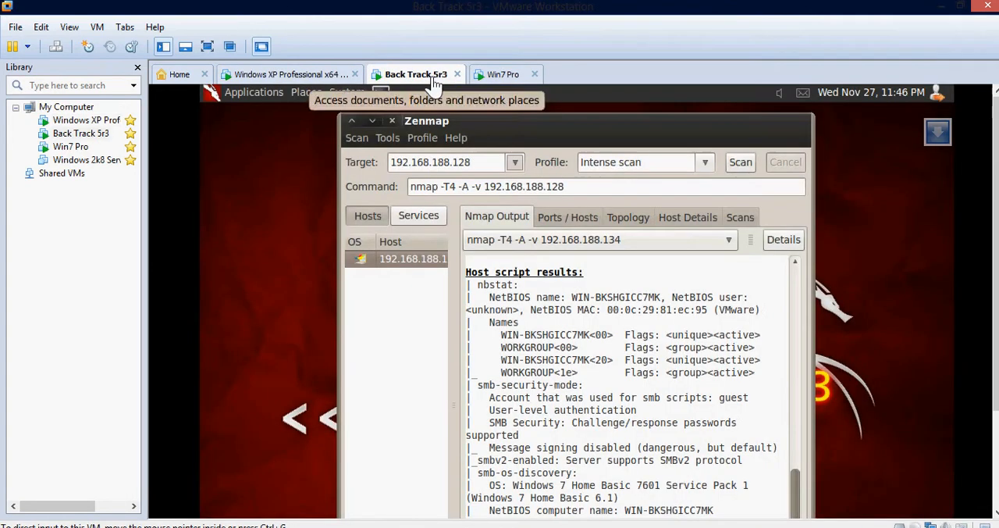
left_click(739, 161)
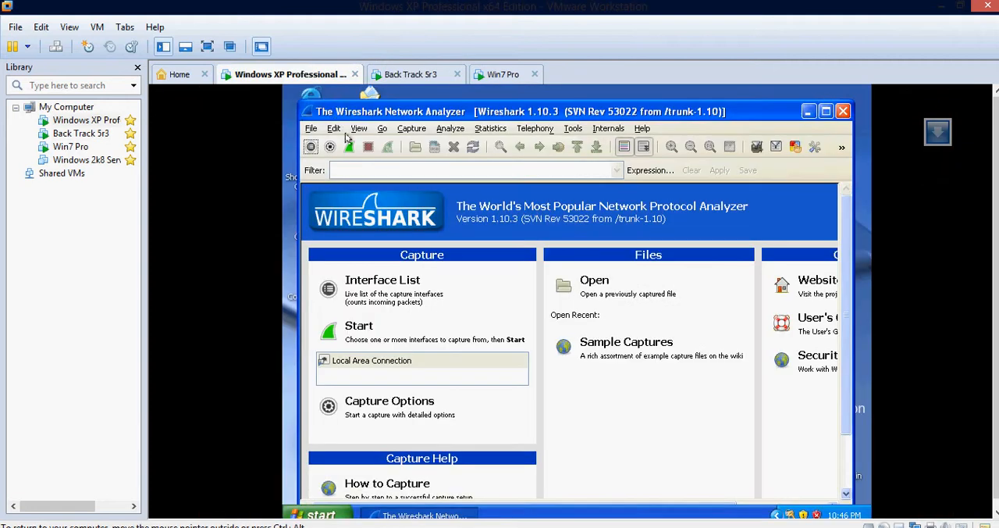
left_click(329, 331)
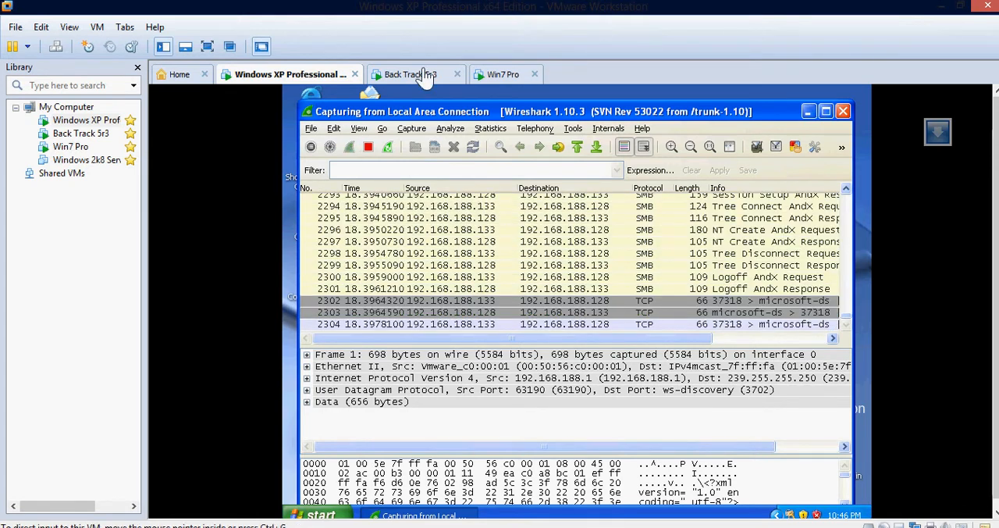
Scroll BackTrack's Zenmap output for 192.168.188.128 showing open ports 135, 139, 445, 1025
left_click(411, 74)
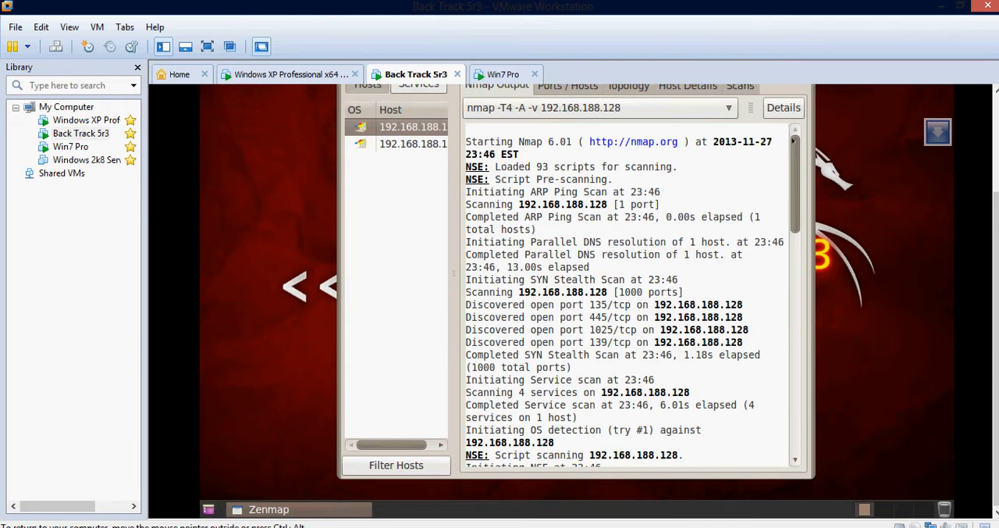
scroll("down", 3)
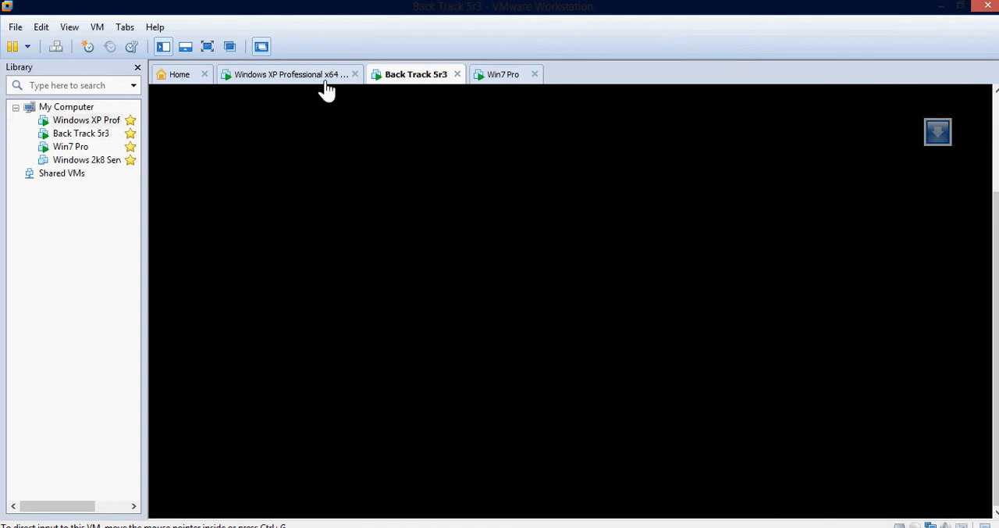
Switch to the Windows XP guest's running Wireshark capture
left_click(288, 73)
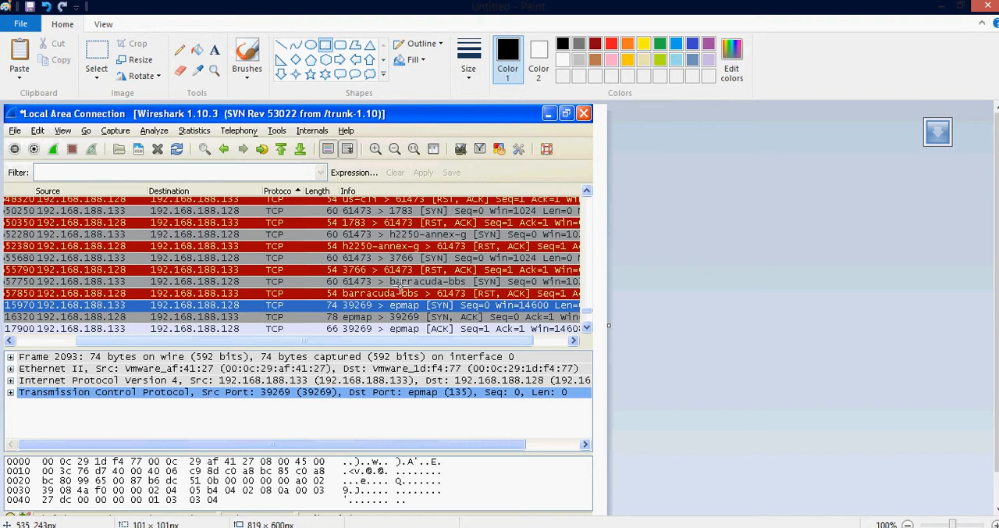
Leave Paint and return to the Win7 Pro guest's stopped Wireshark capture
left_click_drag(399, 284, 492, 349)
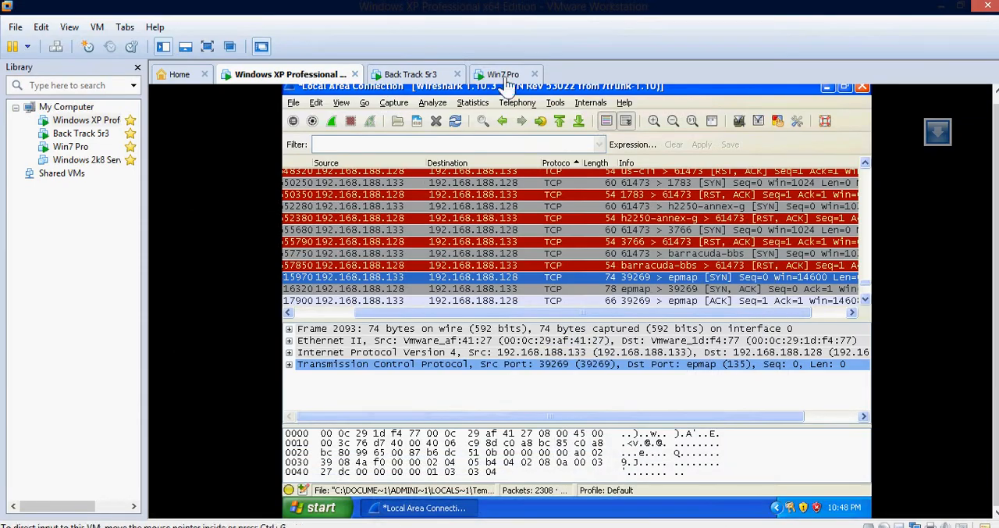
left_click(503, 74)
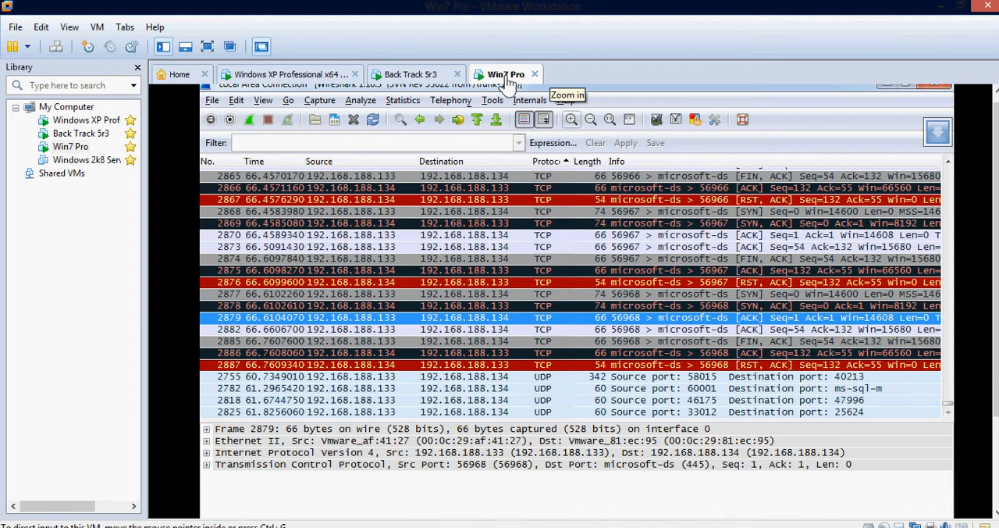